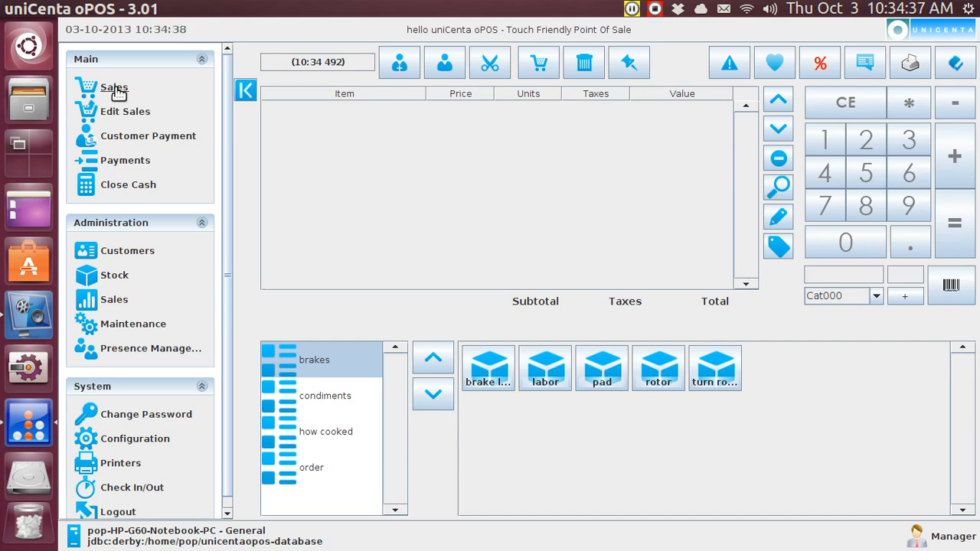
mouse_move(139, 257)
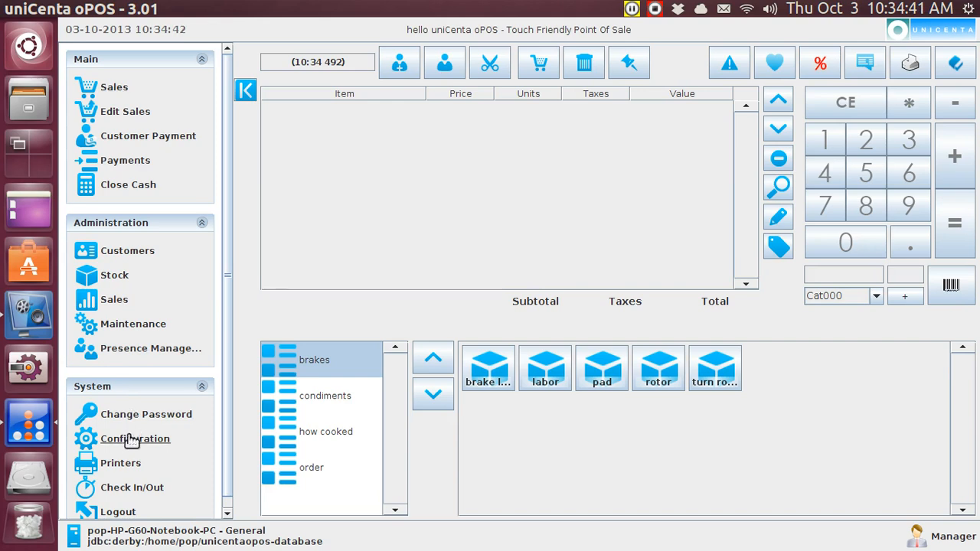
Step: In Configuration, switch the register's first printer to a real printer and toggle Receipt Printer
left_click(134, 438)
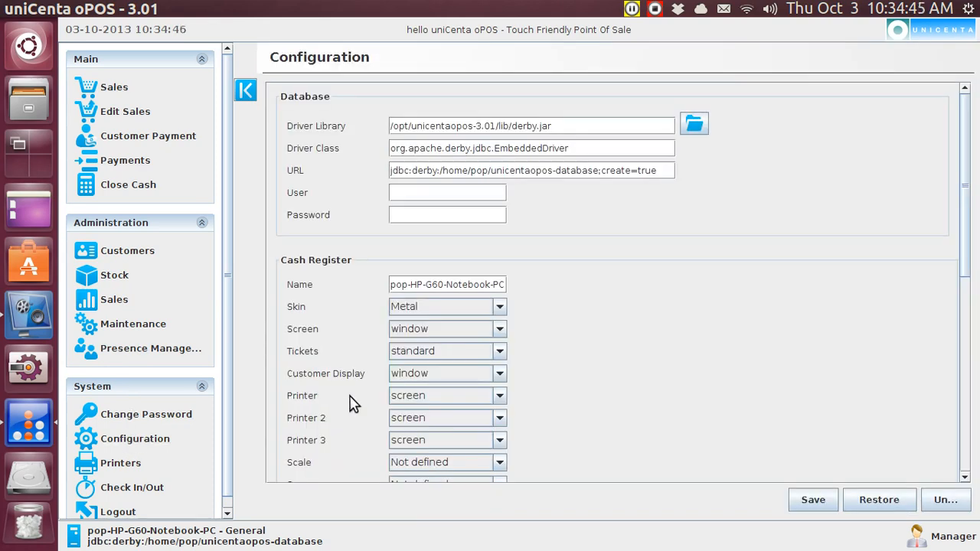
mouse_move(335, 427)
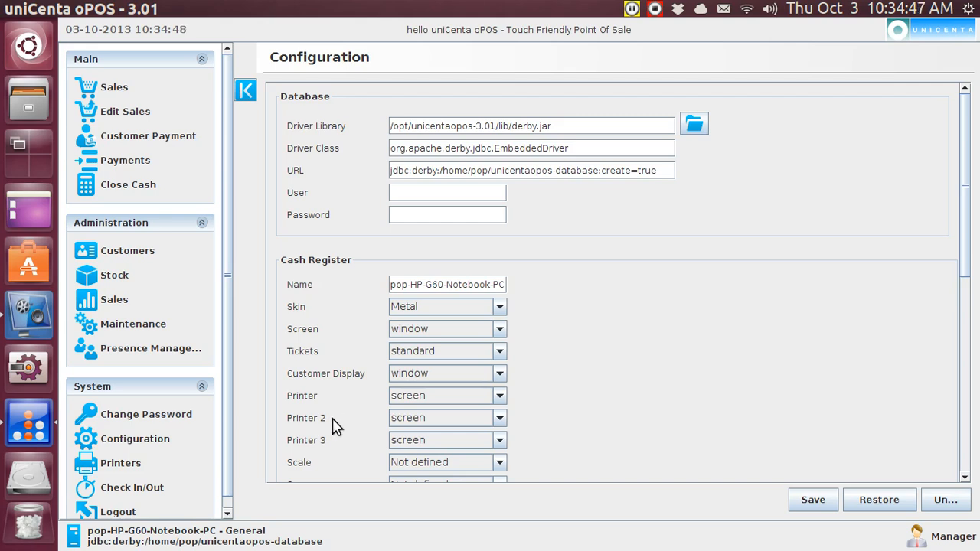
mouse_move(338, 450)
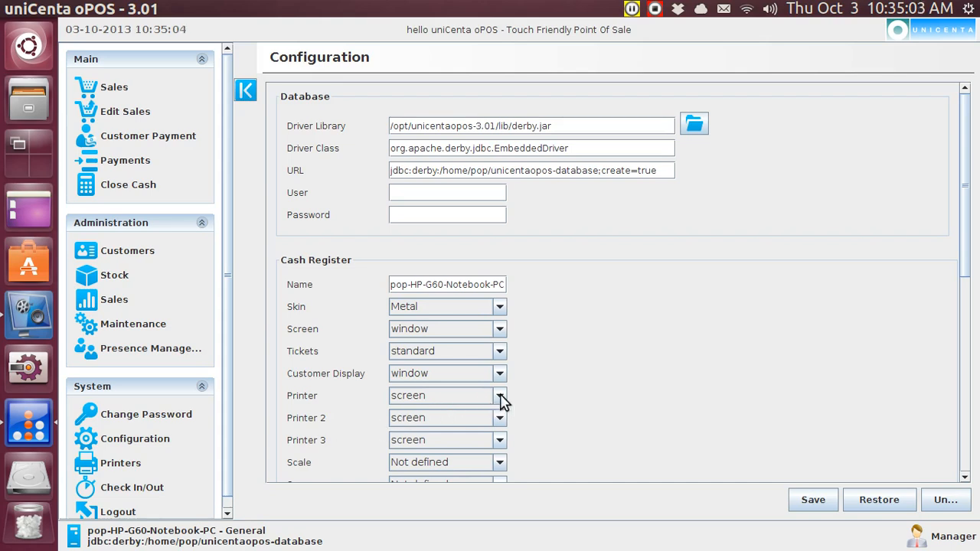
left_click(499, 395)
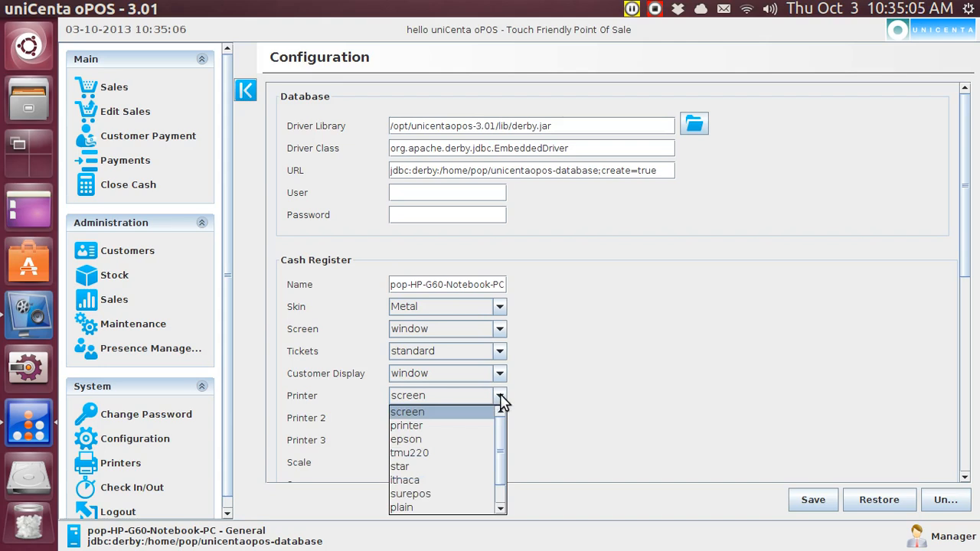
left_click(406, 425)
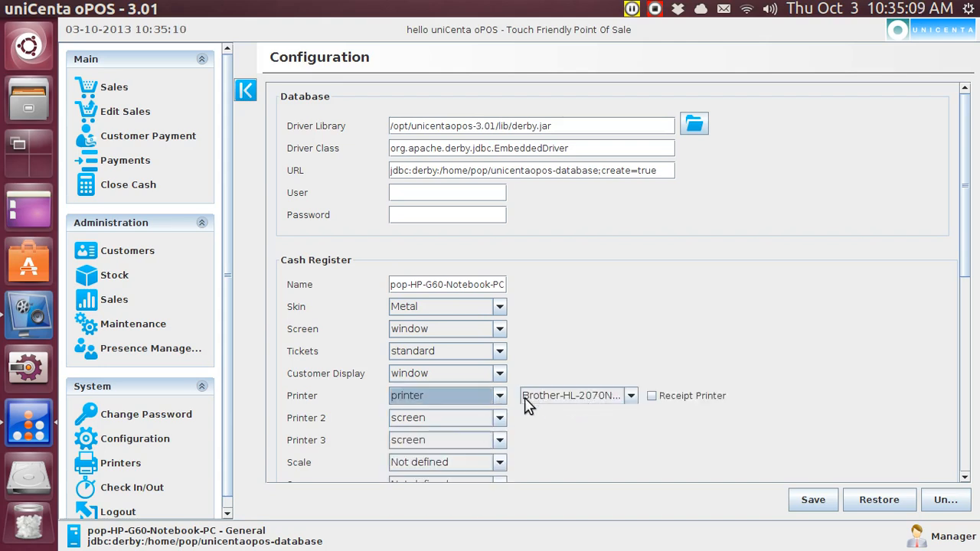
left_click(652, 395)
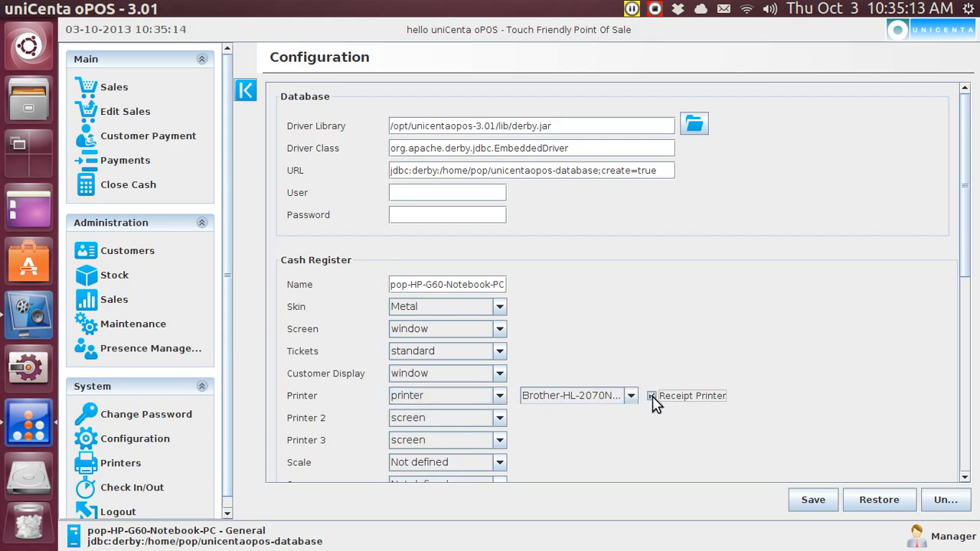
left_click(652, 395)
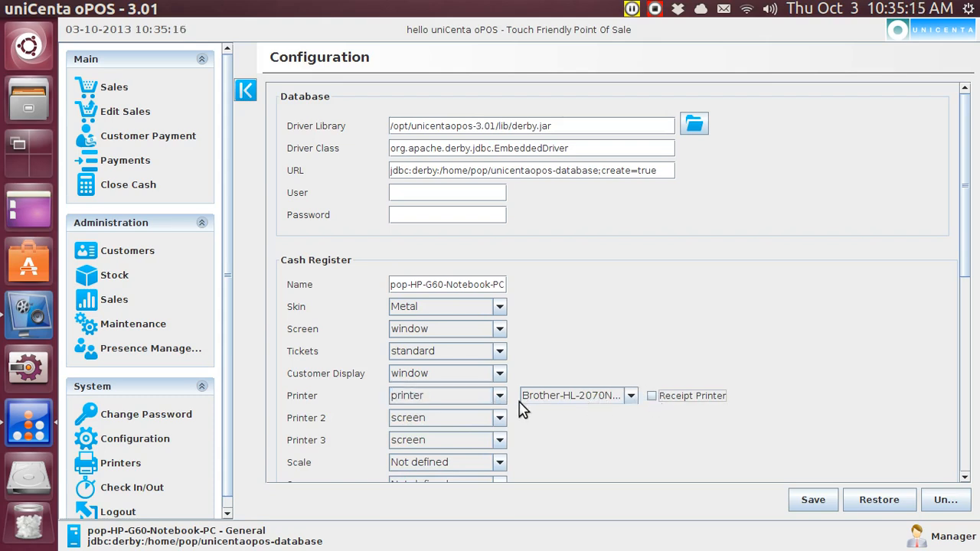
Step: Set the first printer back to screen
left_click(499, 395)
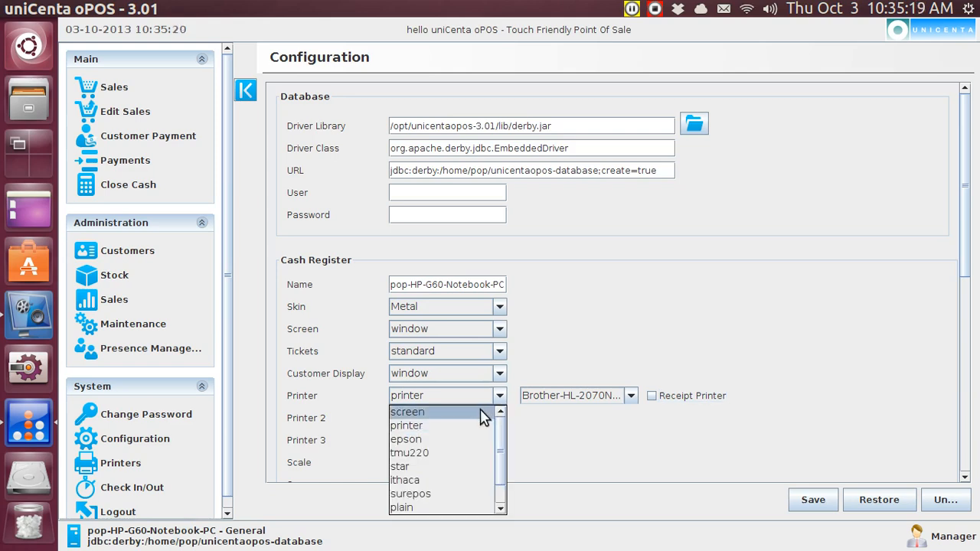
left_click(407, 412)
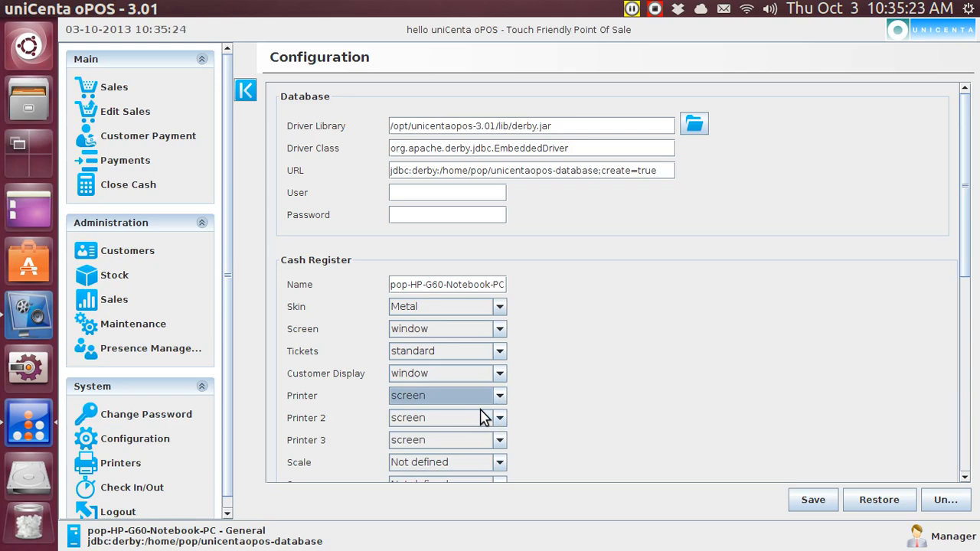
mouse_move(133, 324)
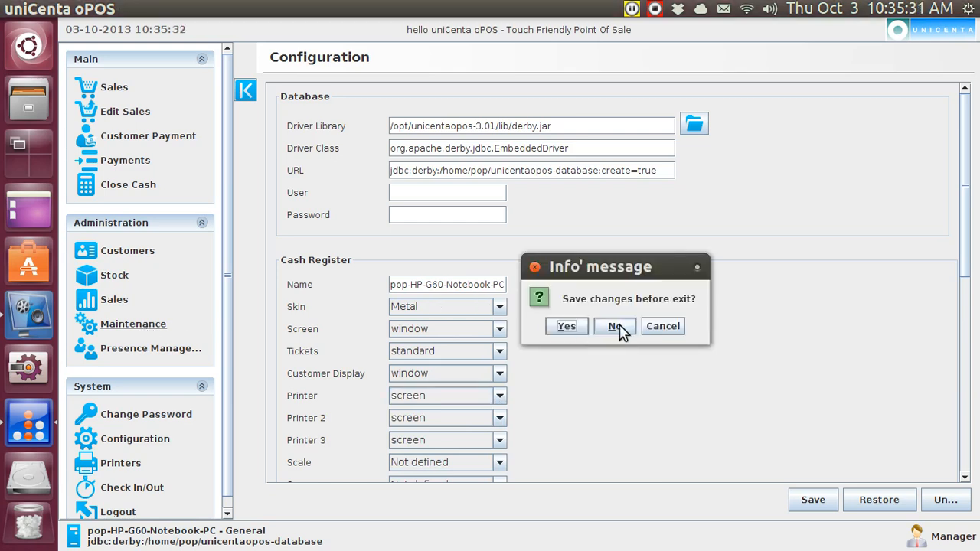
Step: Leave the settings without saving and view the Ticket.Buttons resource's button configuration
left_click(615, 325)
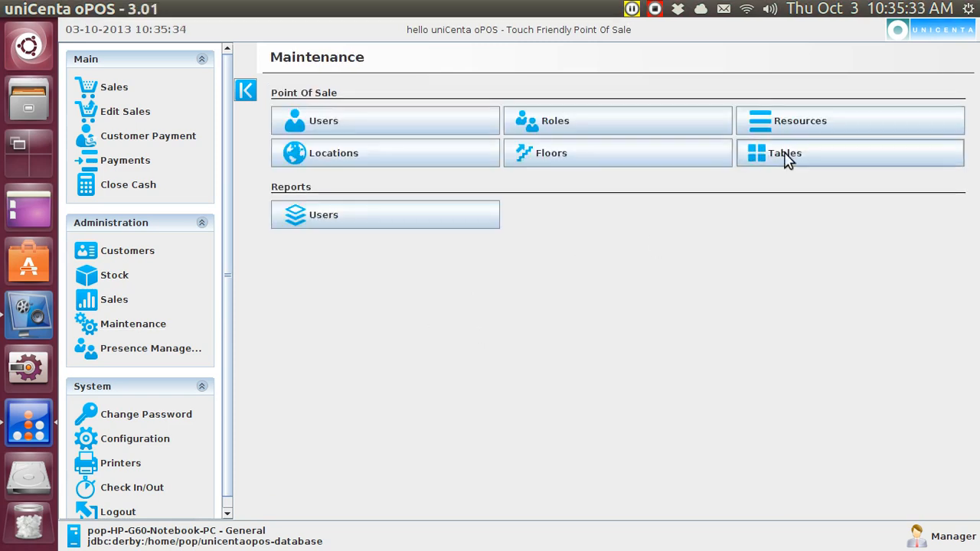
left_click(799, 120)
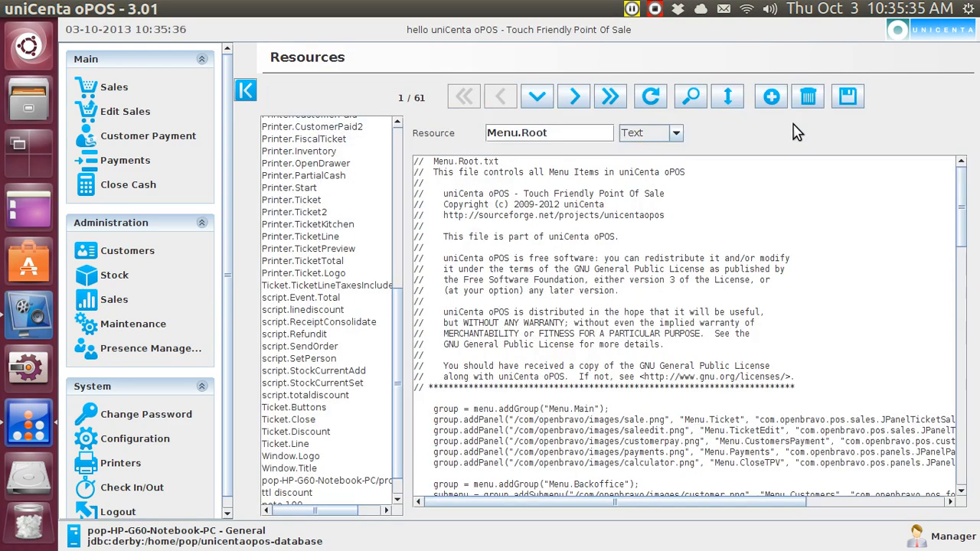
mouse_move(523, 190)
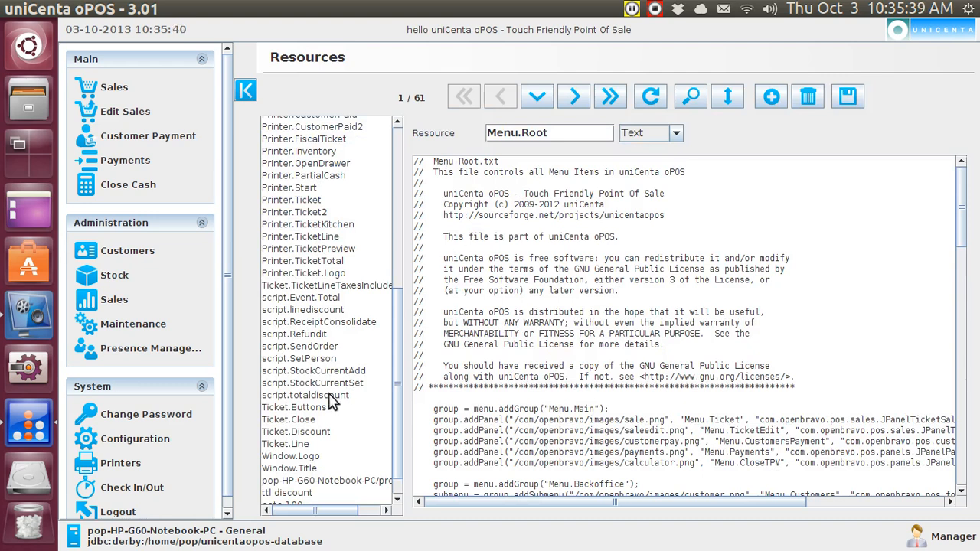
left_click(294, 407)
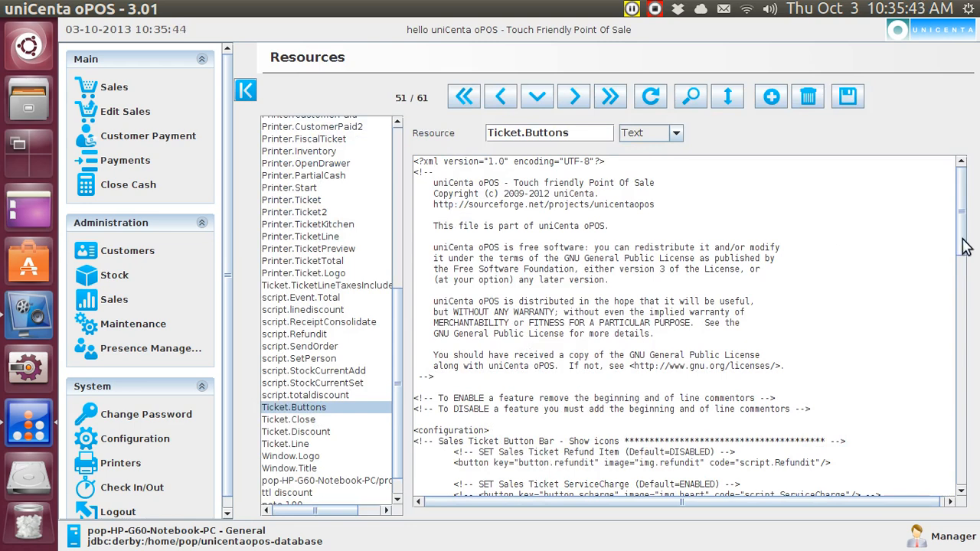
scroll("down", 3)
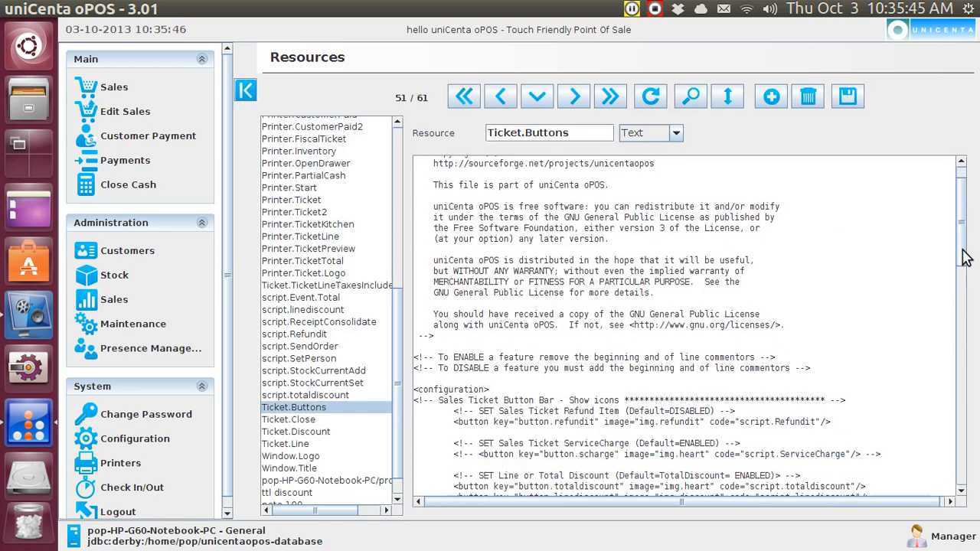
scroll("down", 3)
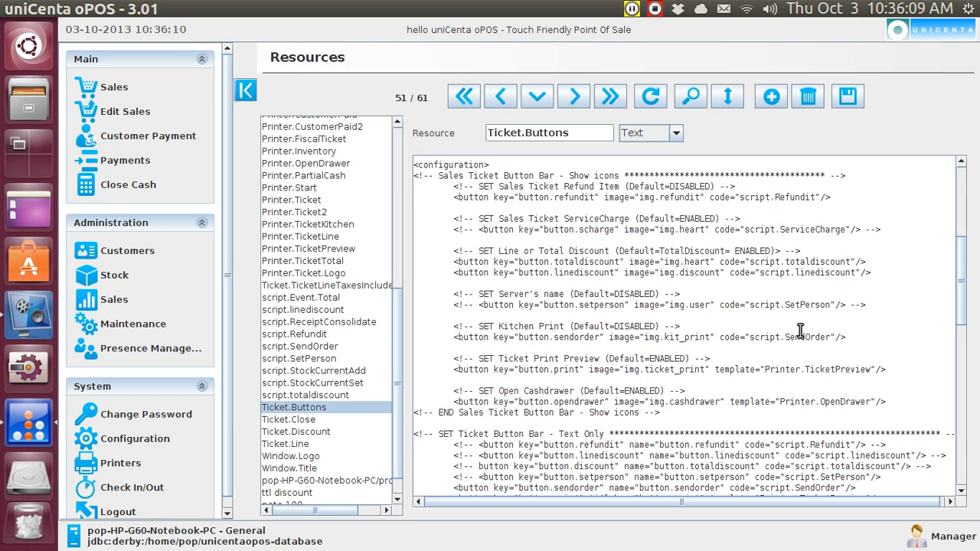
mouse_move(847, 338)
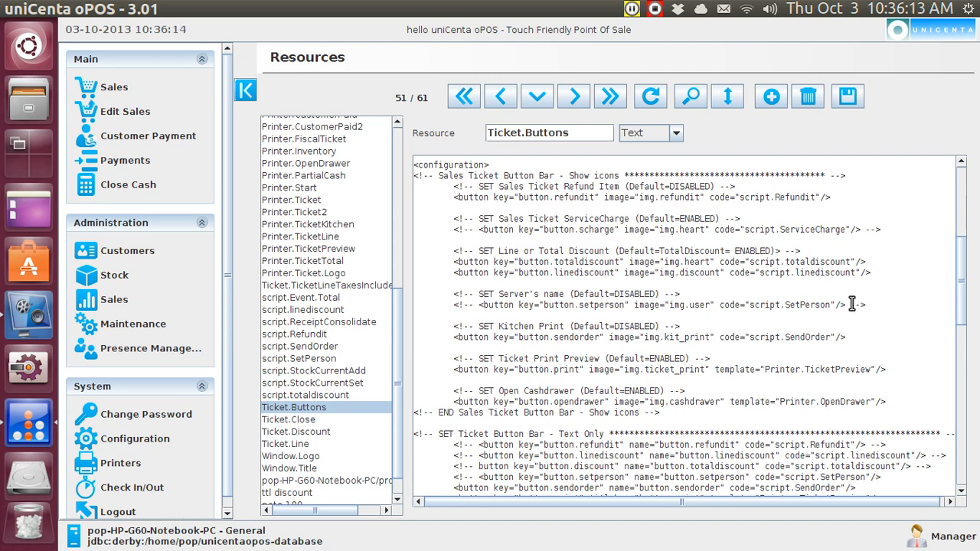
mouse_move(854, 340)
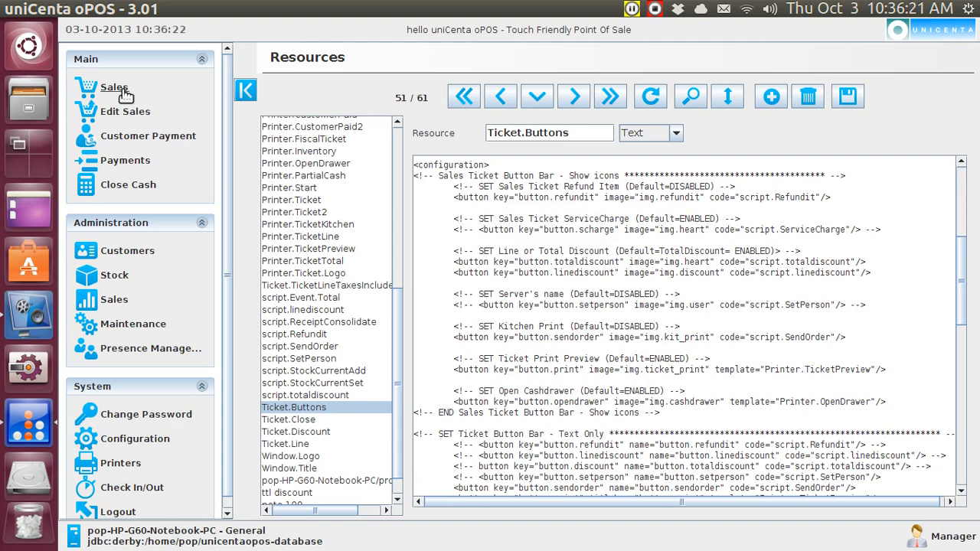
Step: Return to the Sales screen with an empty ticket
left_click(114, 86)
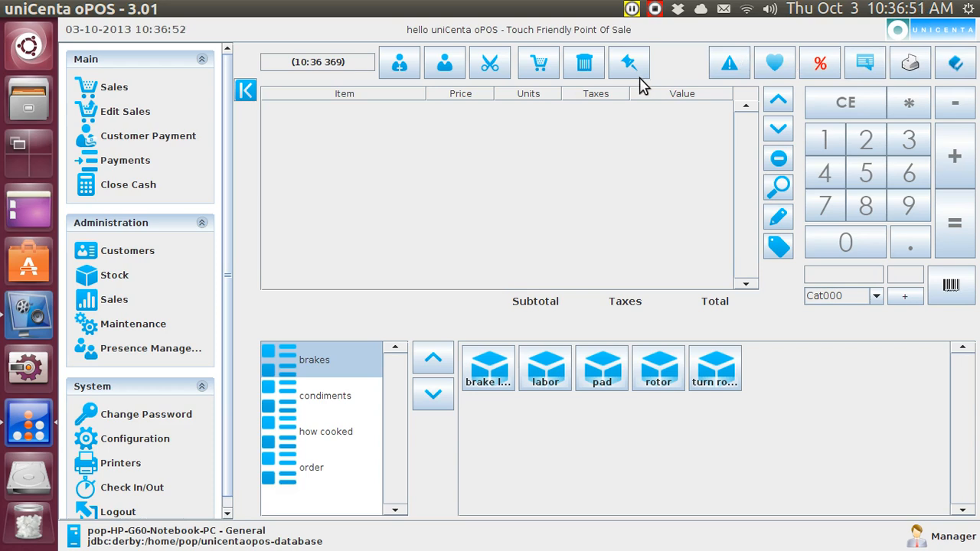
mouse_move(583, 63)
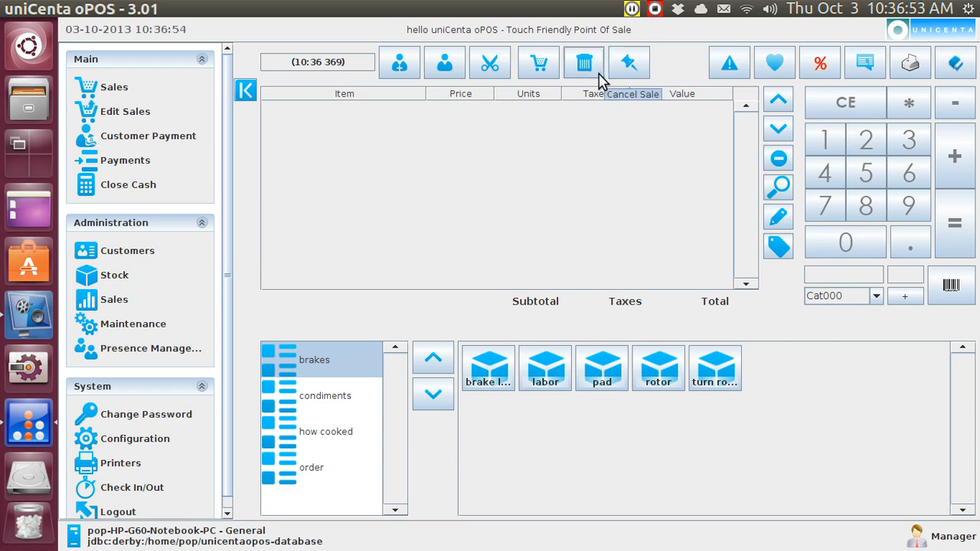
mouse_move(539, 63)
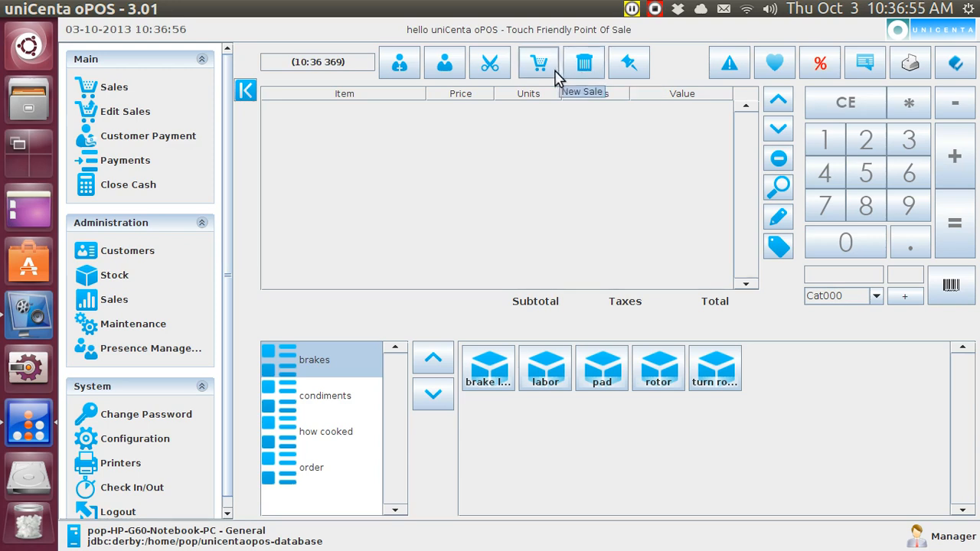
mouse_move(490, 63)
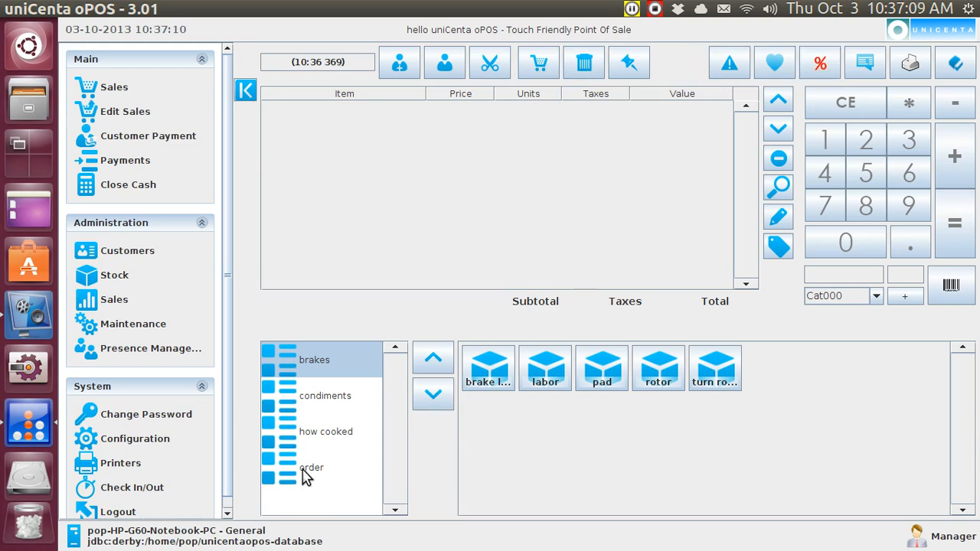
Step: Add a burger with veggie and wheat options to the order
left_click(312, 467)
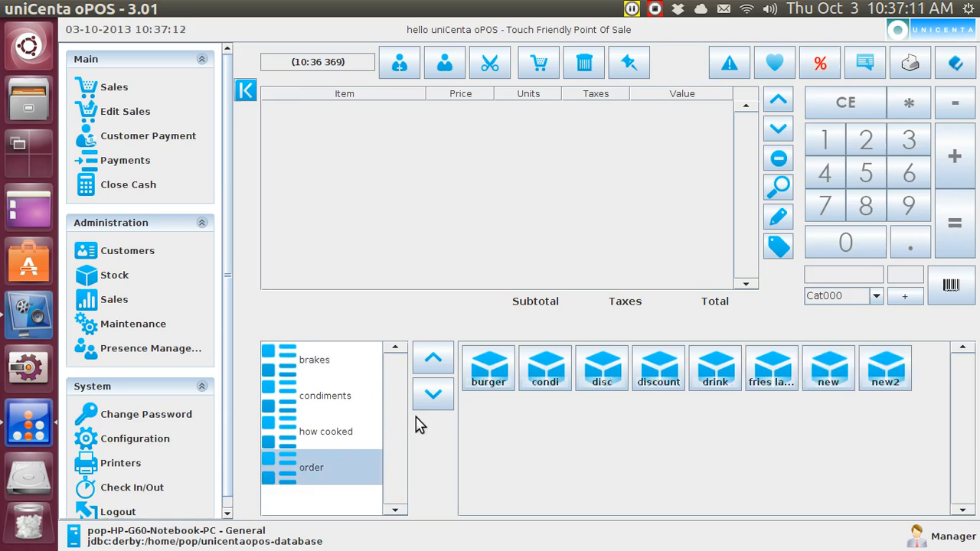
left_click(488, 367)
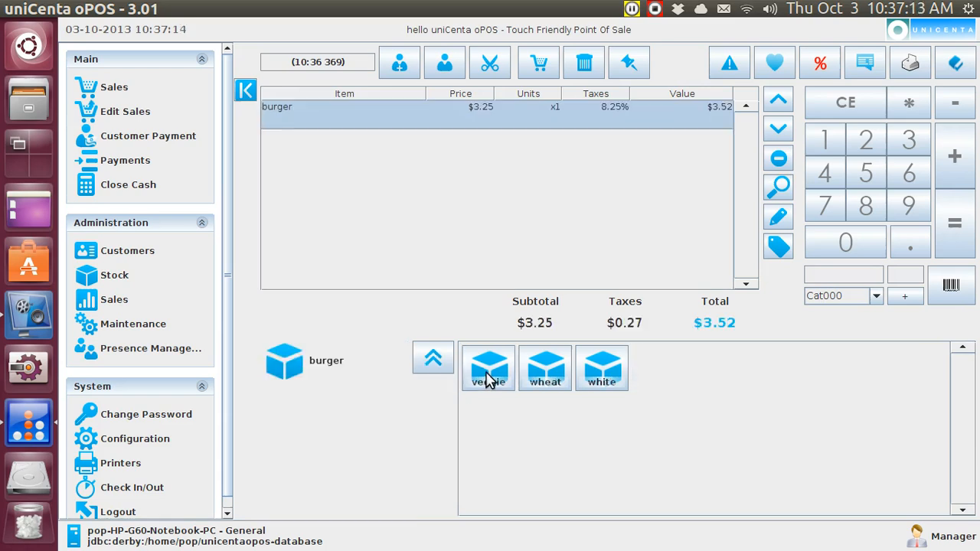
left_click(489, 367)
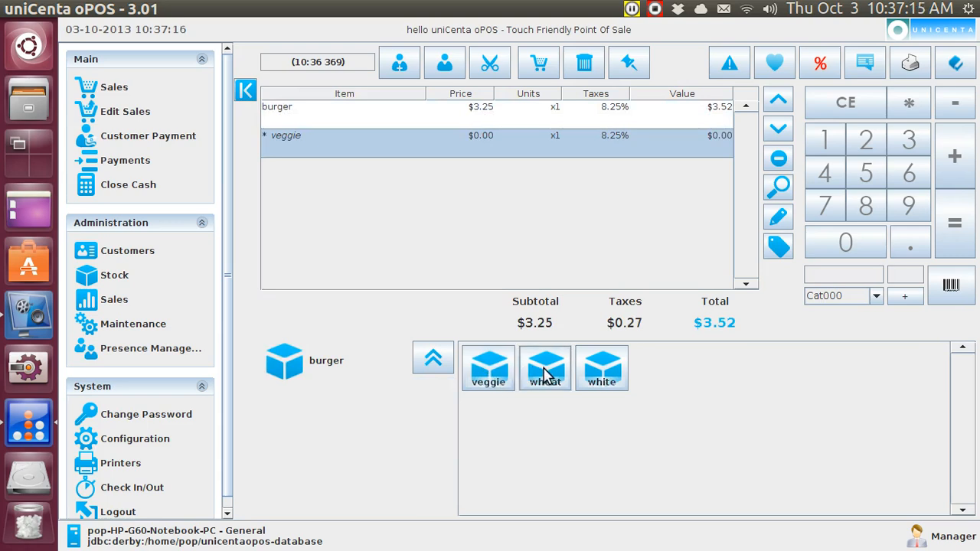
left_click(545, 368)
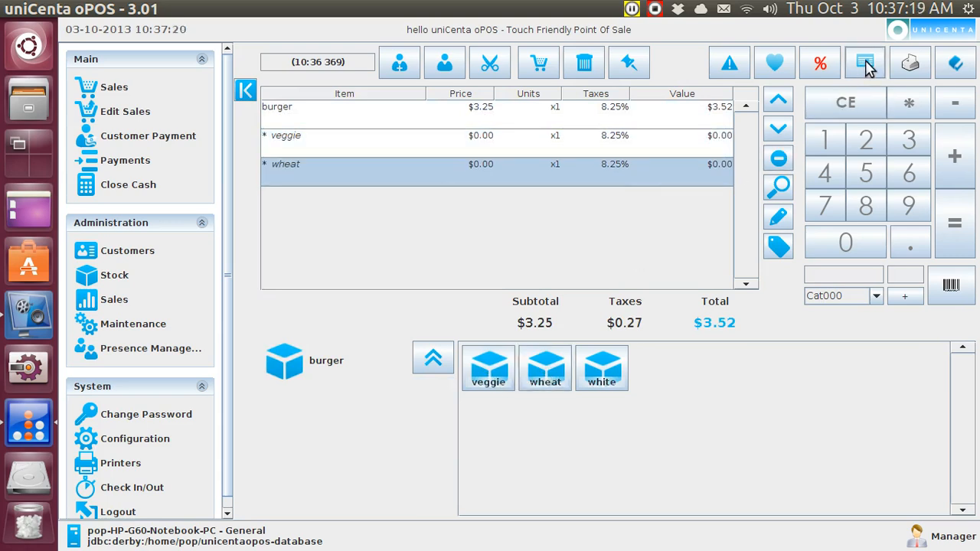
Step: Send the order to the kitchen and acknowledge the confirmation
left_click(863, 62)
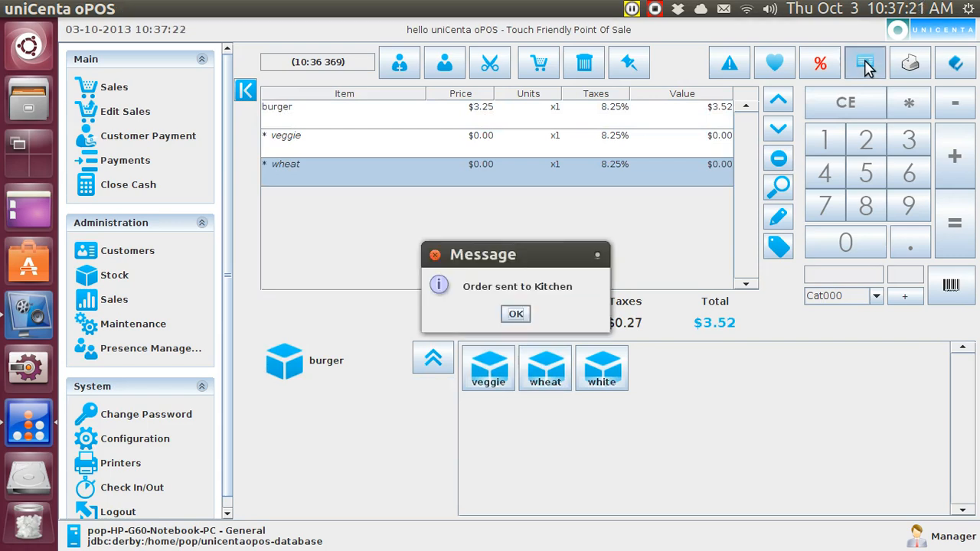
mouse_move(514, 314)
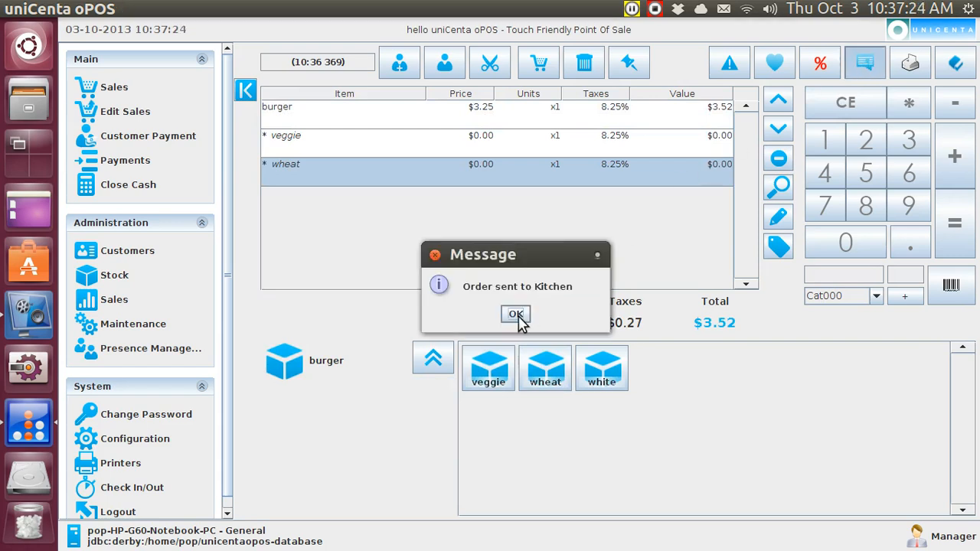
left_click(514, 314)
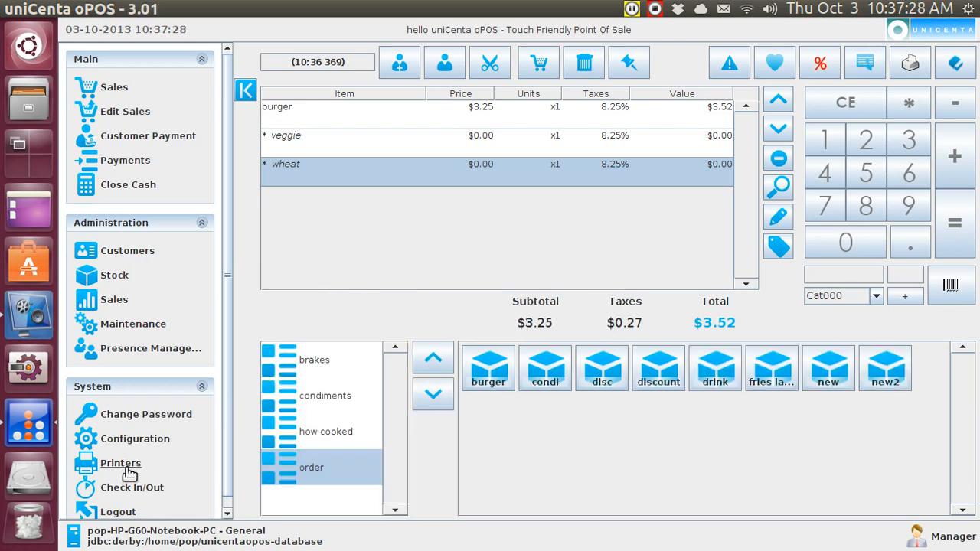
Step: View the kitchen order slip listing the burger with veggie and wheat on the Printers page
left_click(119, 462)
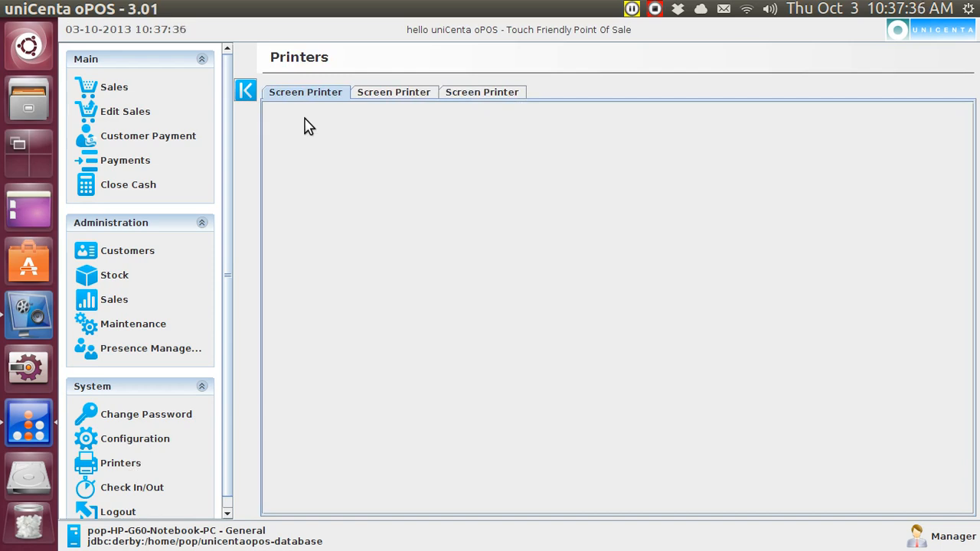
left_click(394, 91)
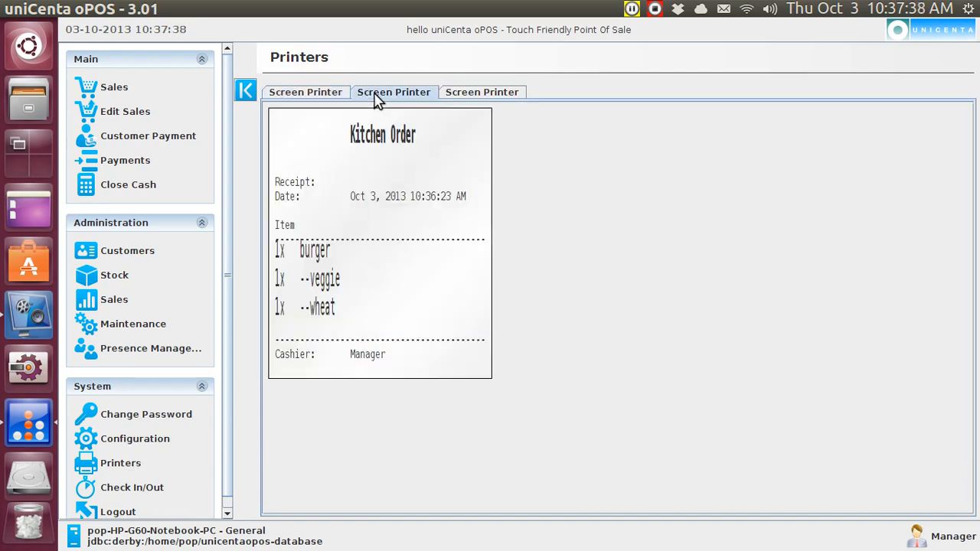
mouse_move(407, 266)
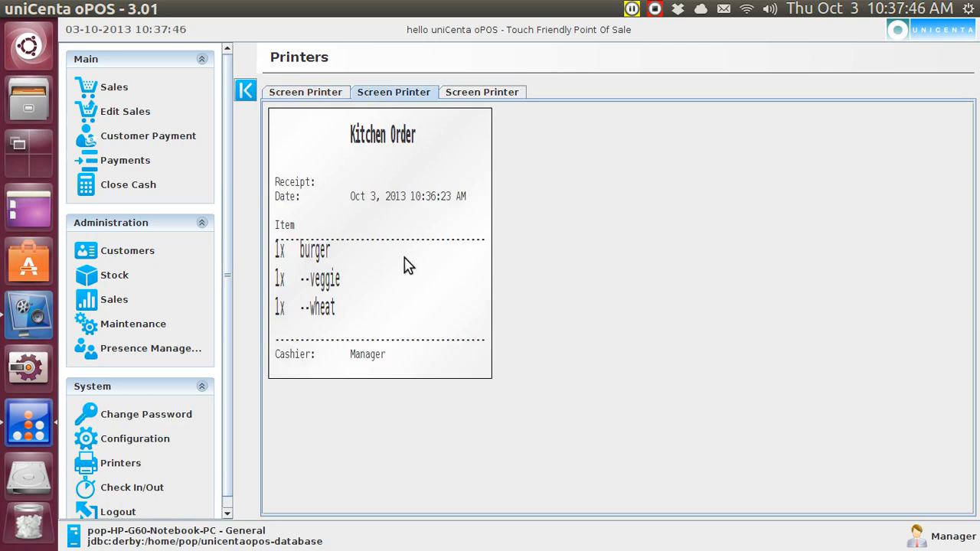
mouse_move(153, 106)
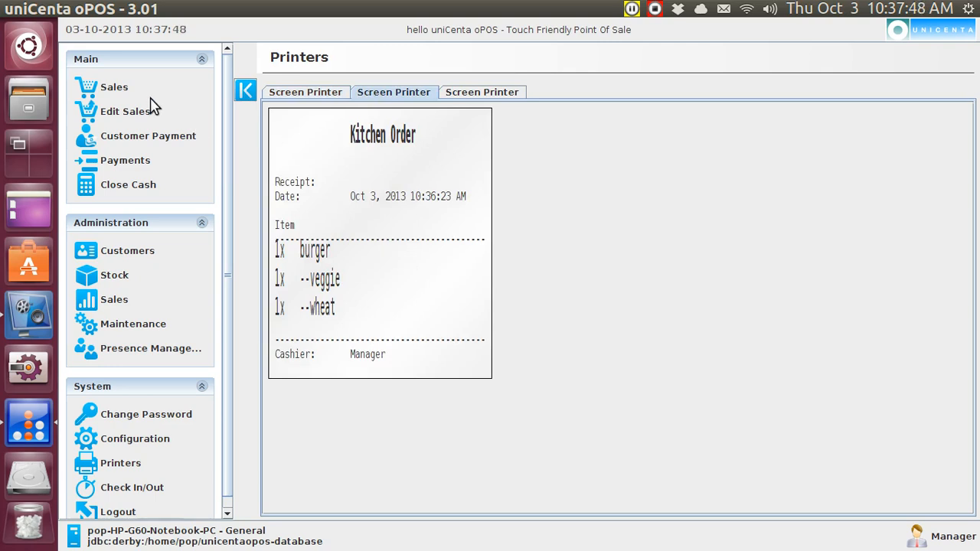
Step: Delete the current order from the sales screen
left_click(113, 86)
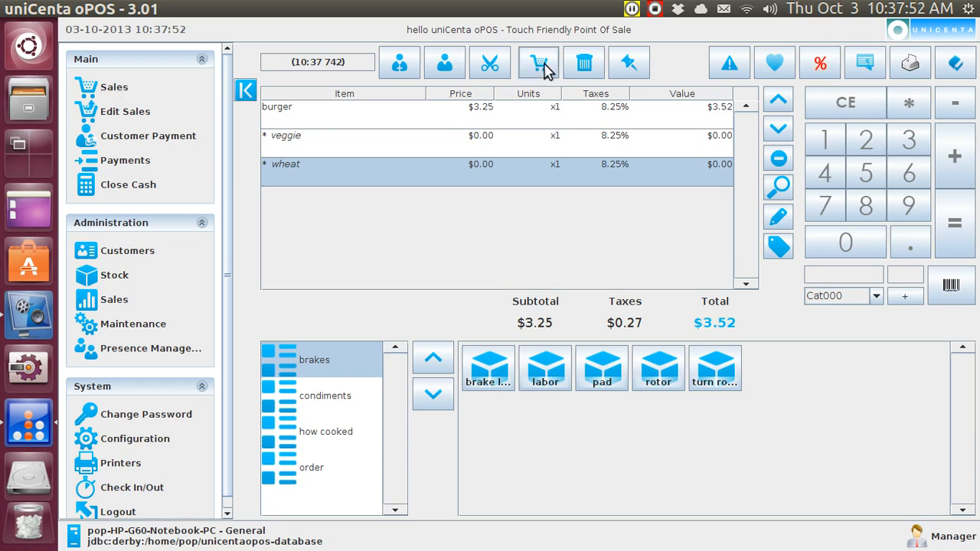
left_click(583, 62)
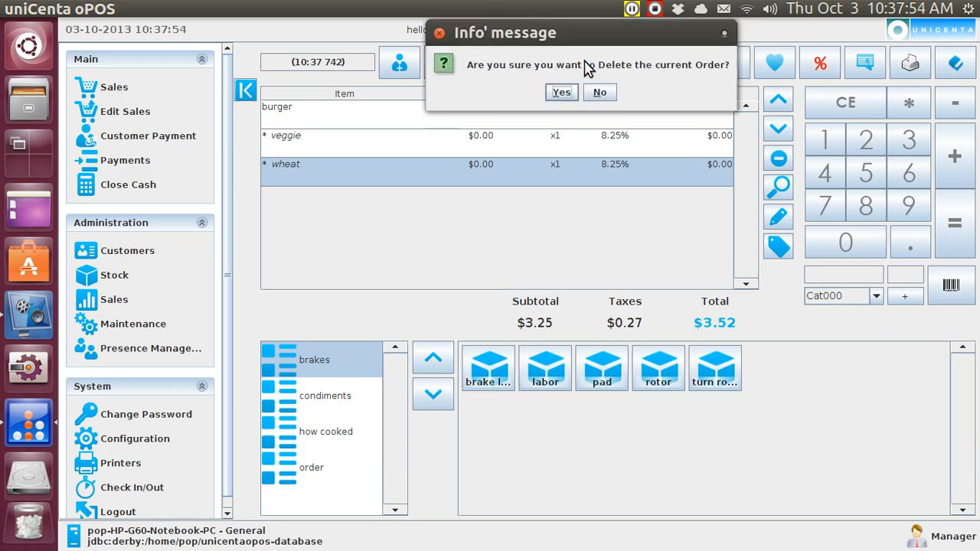
left_click(560, 92)
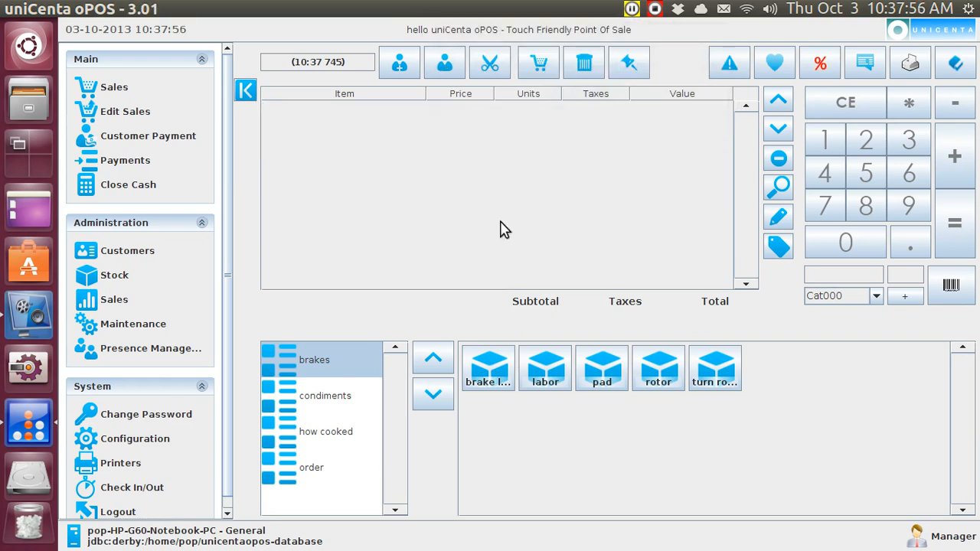
Step: Add a burger to the new empty ticket
left_click(312, 468)
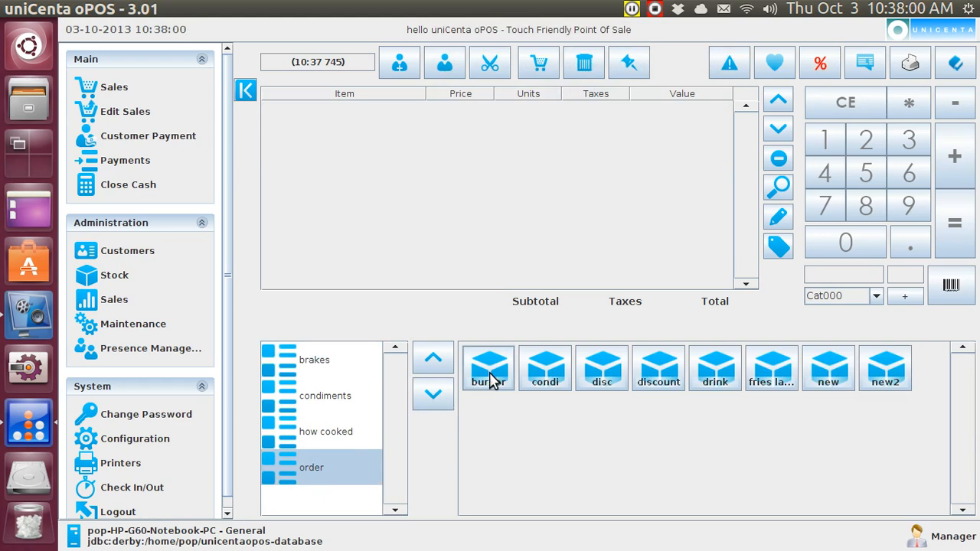
left_click(488, 367)
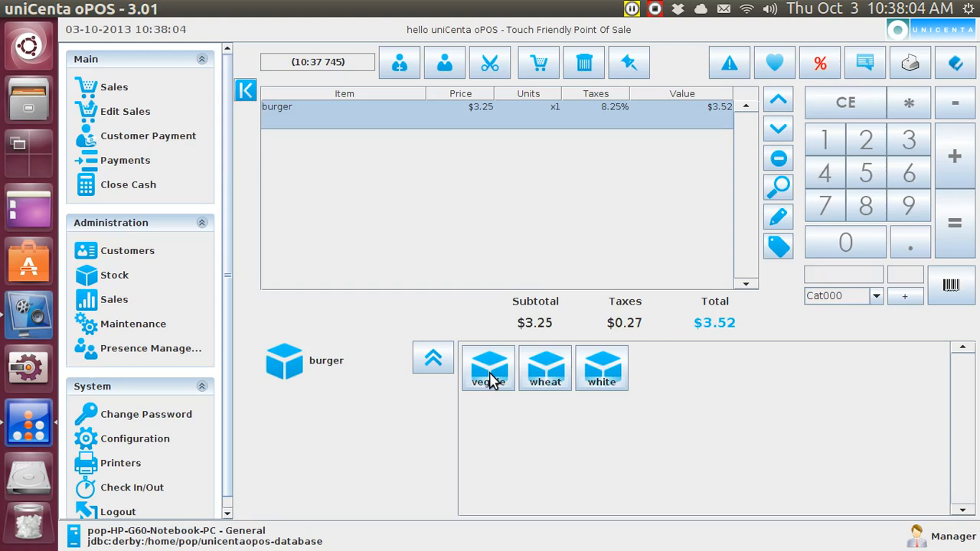
mouse_move(497, 377)
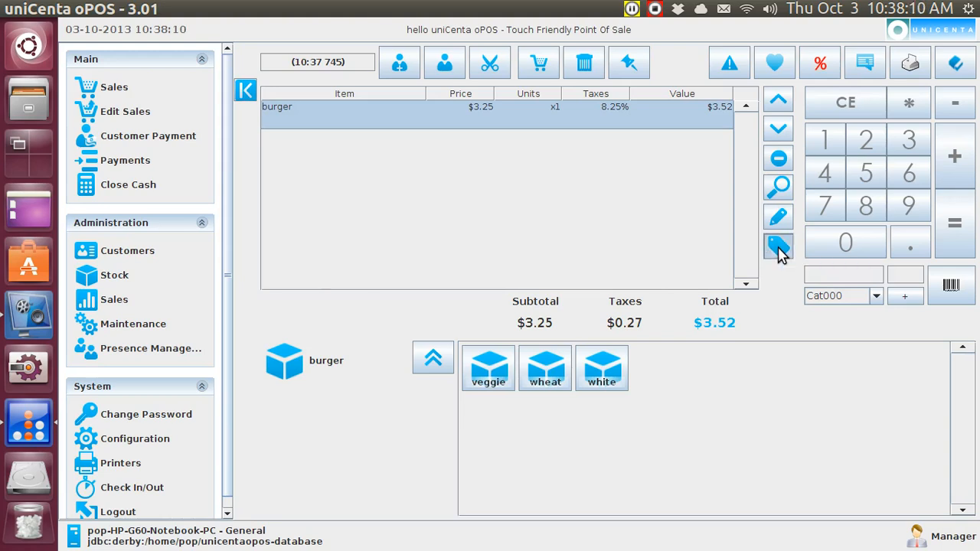
Step: Choose a wheat bun cooked rare in the burger's bun&condi attributes
left_click(777, 248)
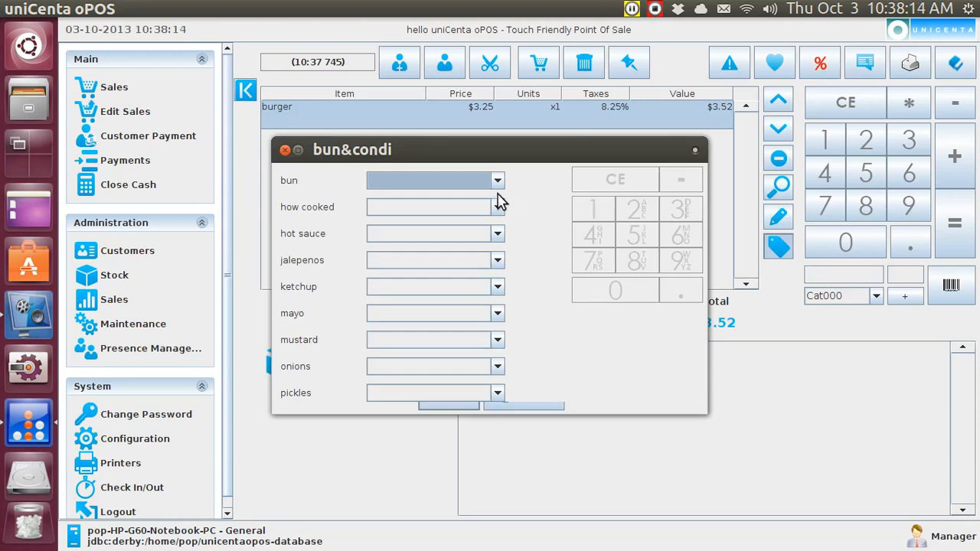
left_click(497, 180)
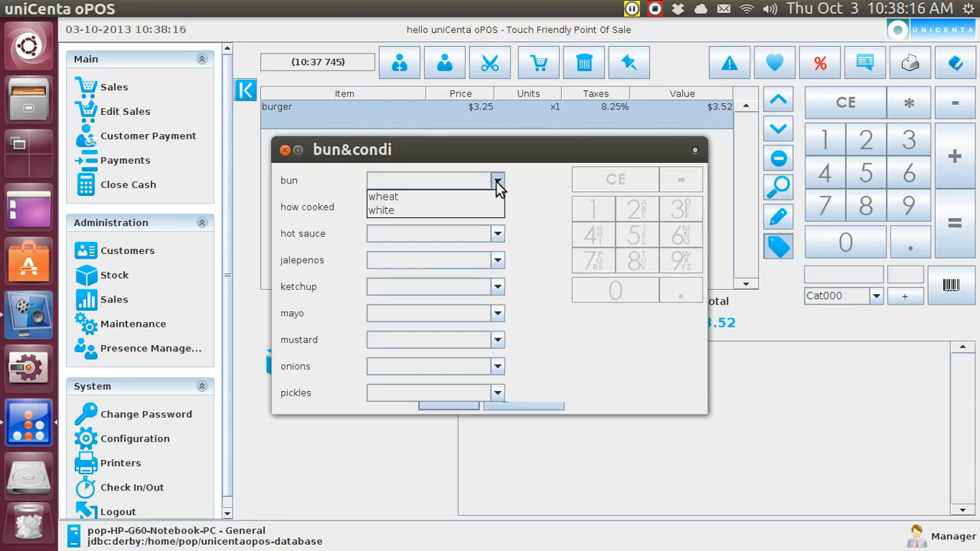
left_click(383, 196)
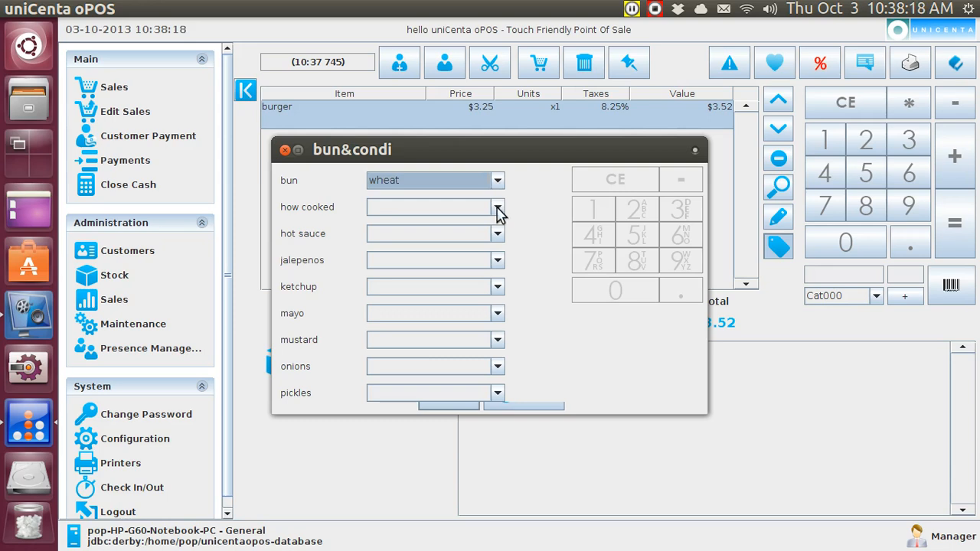
left_click(496, 206)
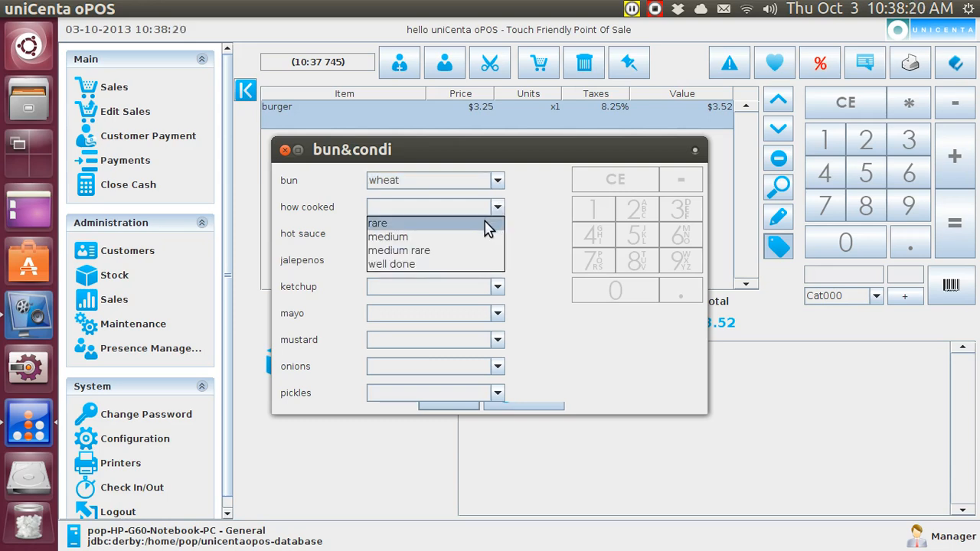
left_click(376, 223)
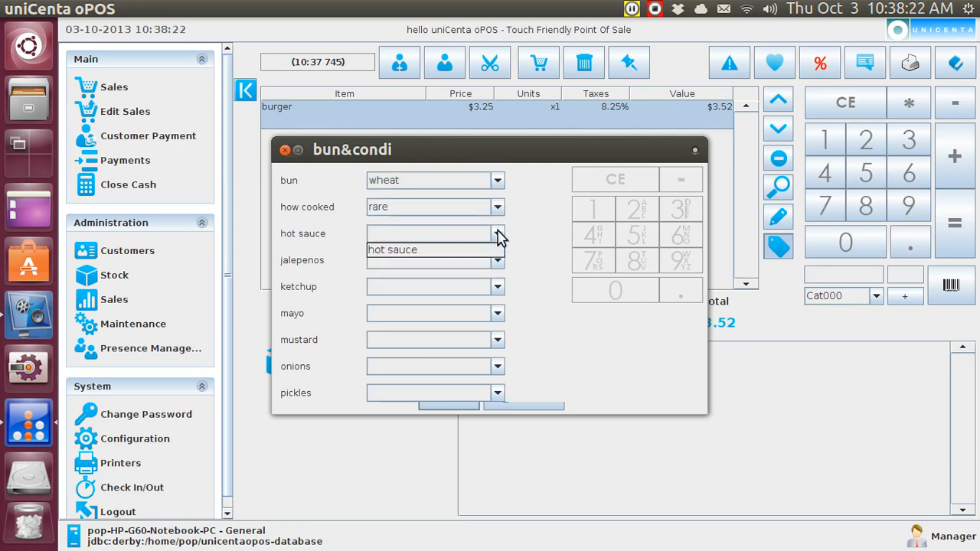
Step: Add the condiments from hot sauce through pickles and confirm the choices
left_click(428, 248)
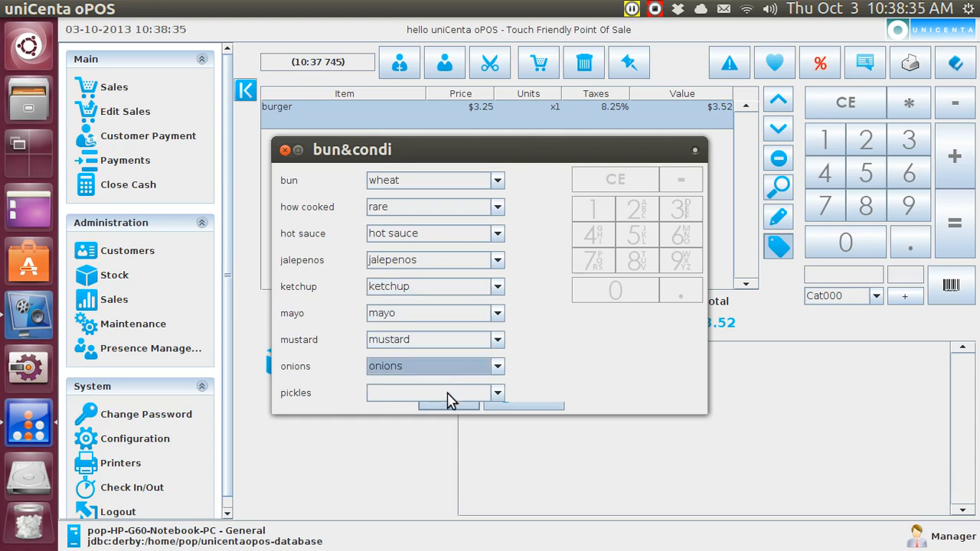
left_click(431, 392)
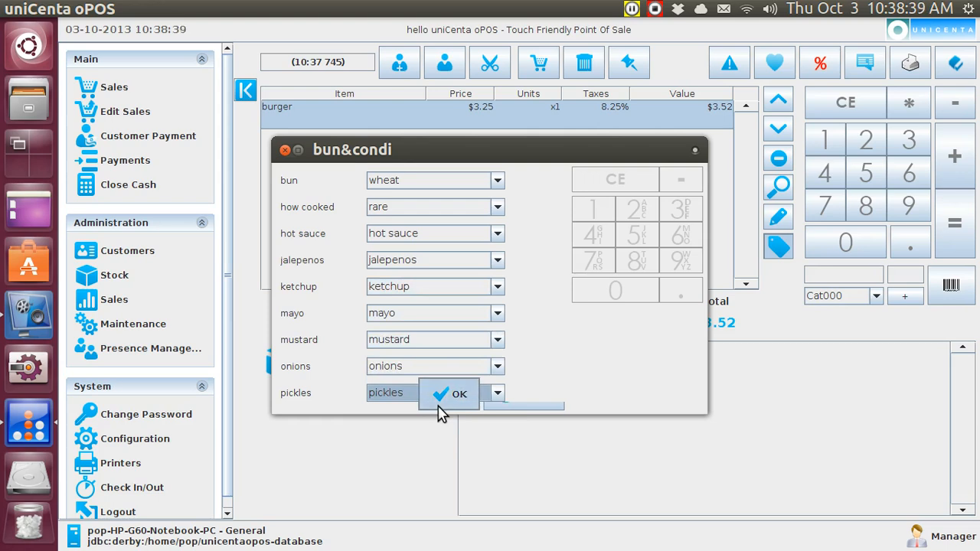
left_click(459, 394)
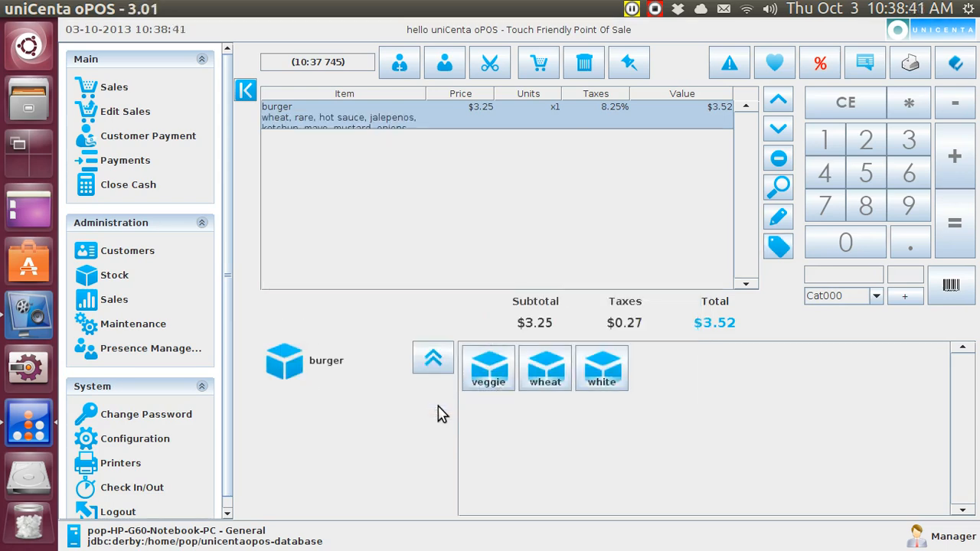
mouse_move(289, 129)
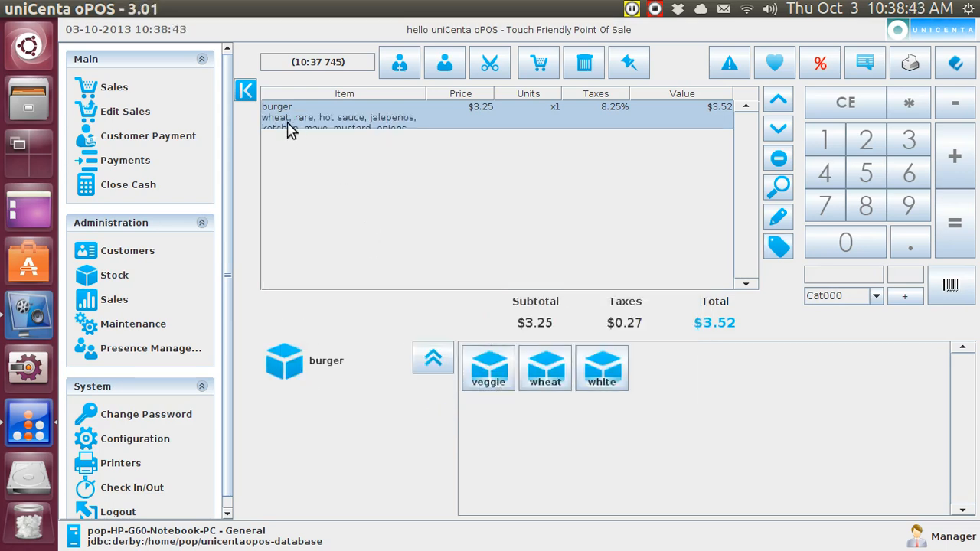
mouse_move(398, 126)
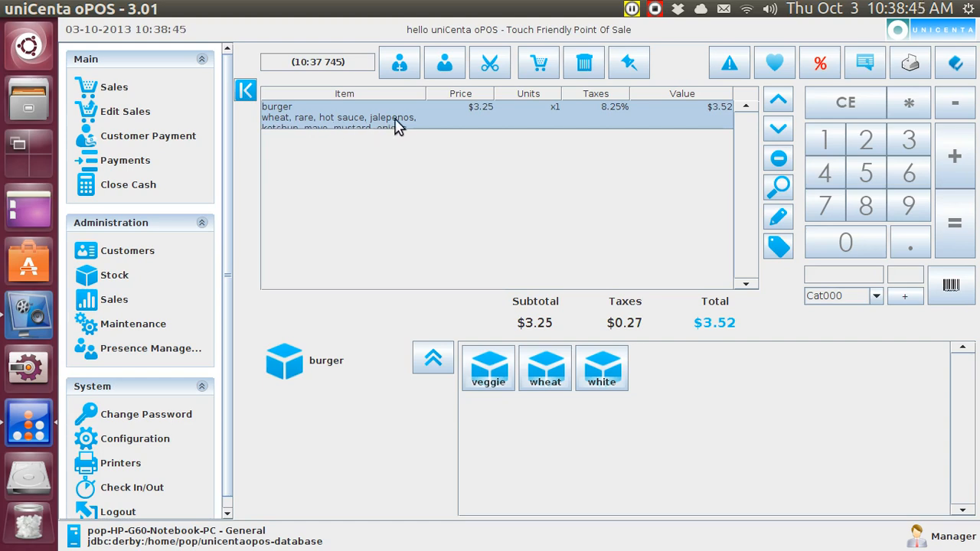
mouse_move(412, 130)
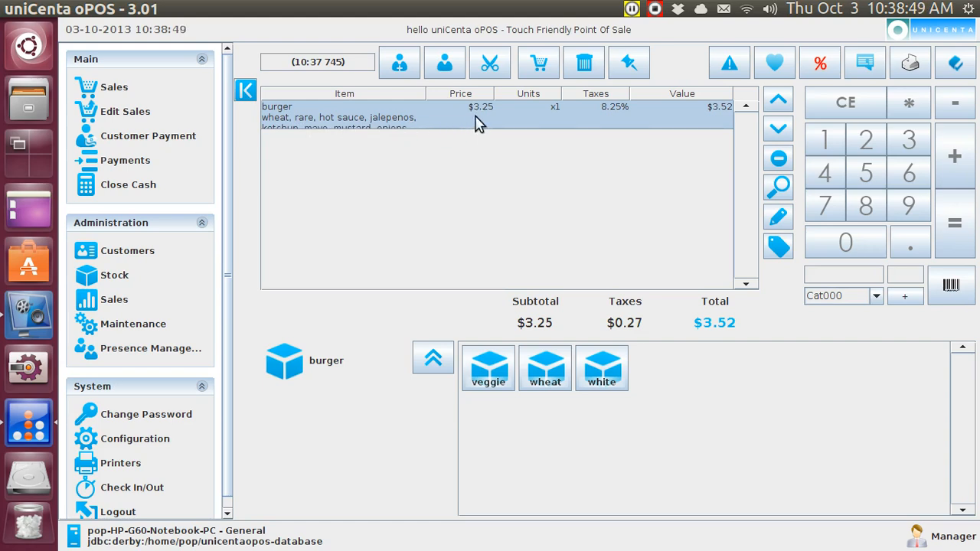
mouse_move(594, 122)
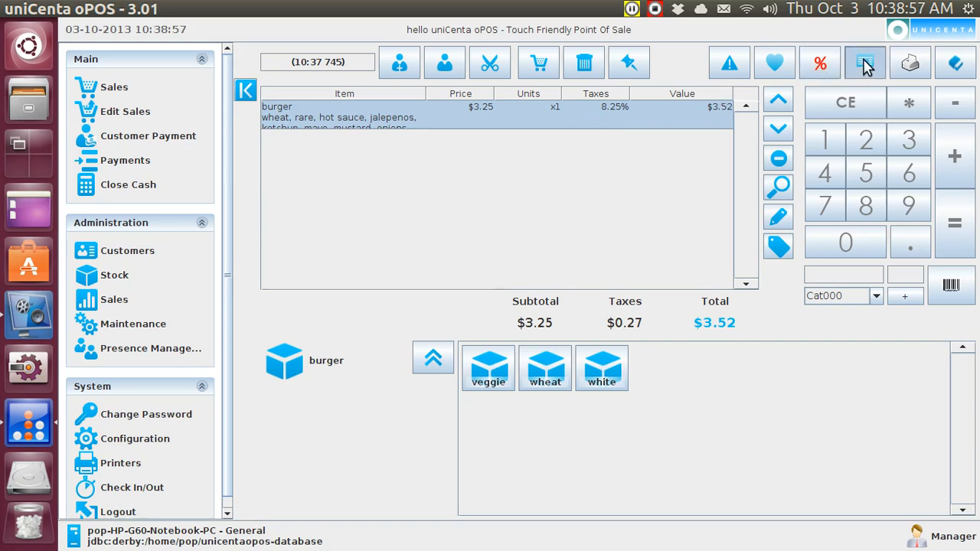
Step: Send the burger order with its condiment notes to the kitchen and acknowledge it
left_click(863, 63)
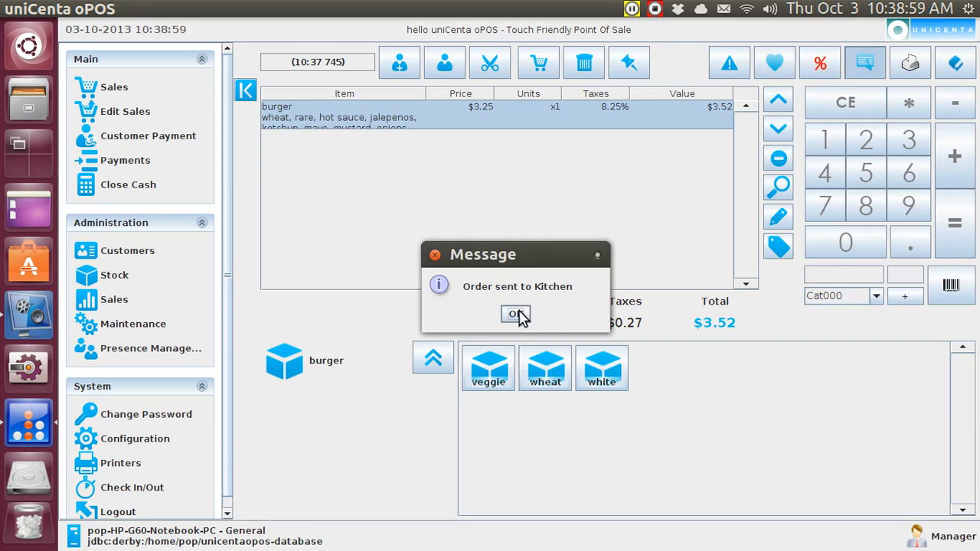
left_click(514, 315)
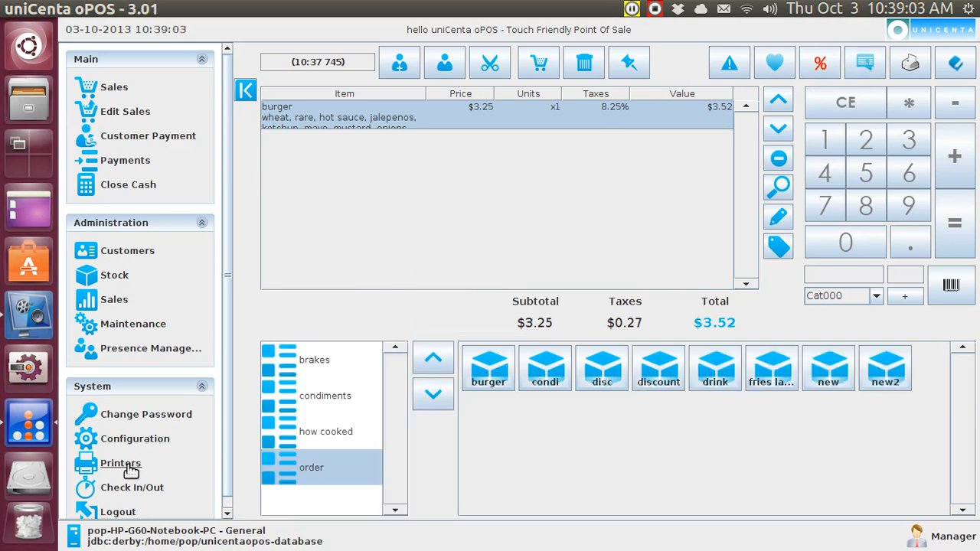
Step: Check the kitchen slip for the wheat, rare burger on the Printers page
left_click(120, 463)
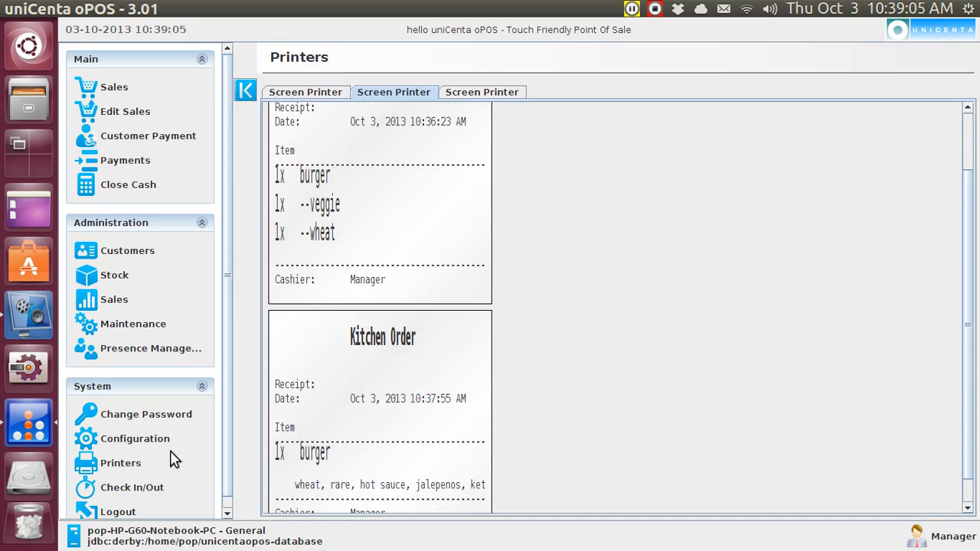
mouse_move(742, 298)
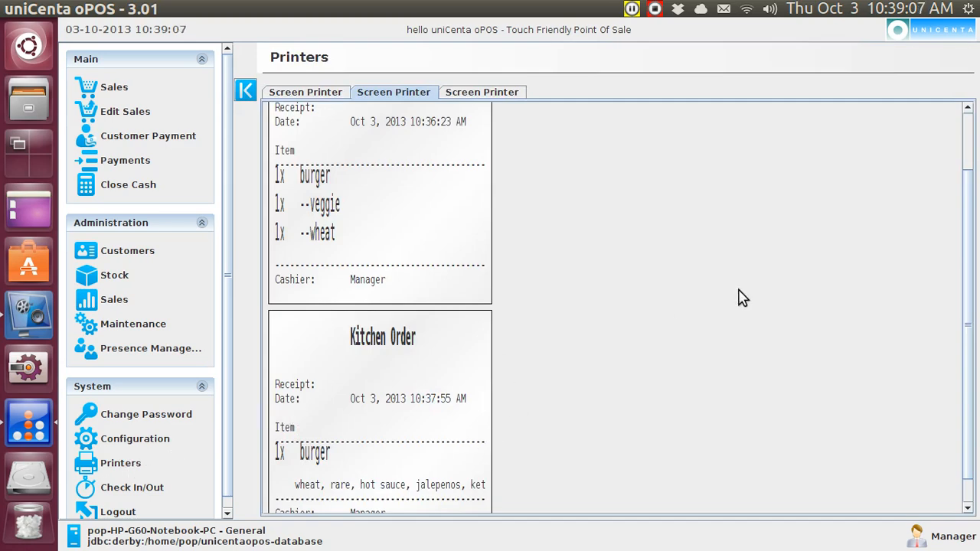
mouse_move(329, 497)
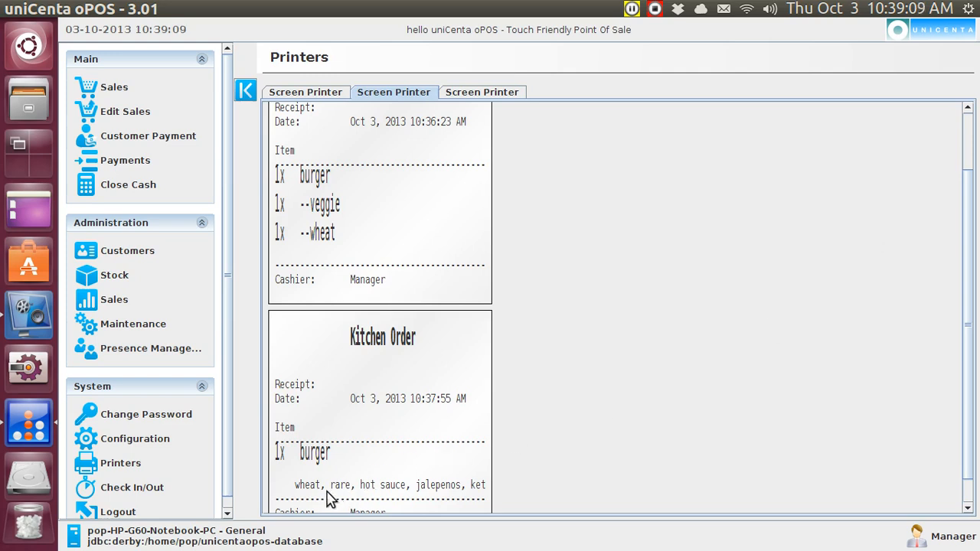
mouse_move(355, 491)
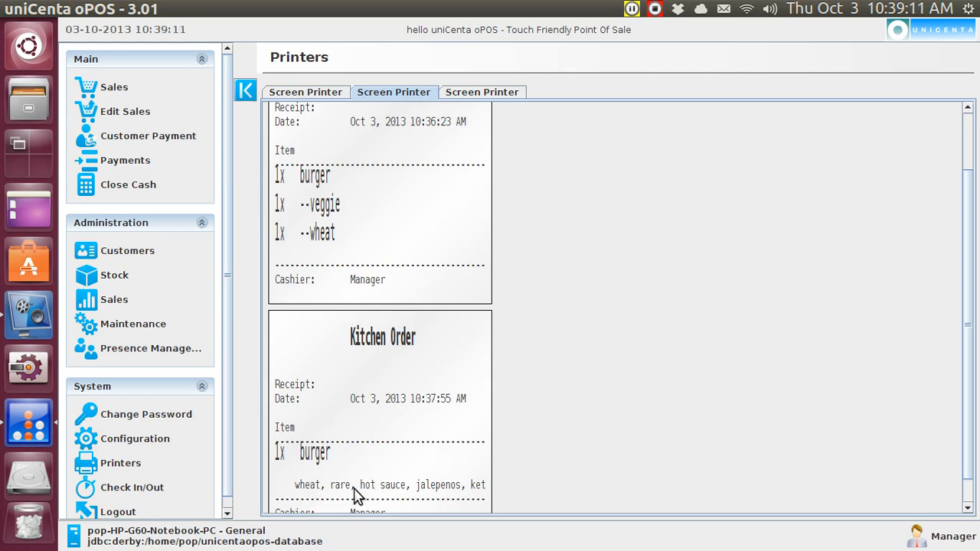
mouse_move(481, 493)
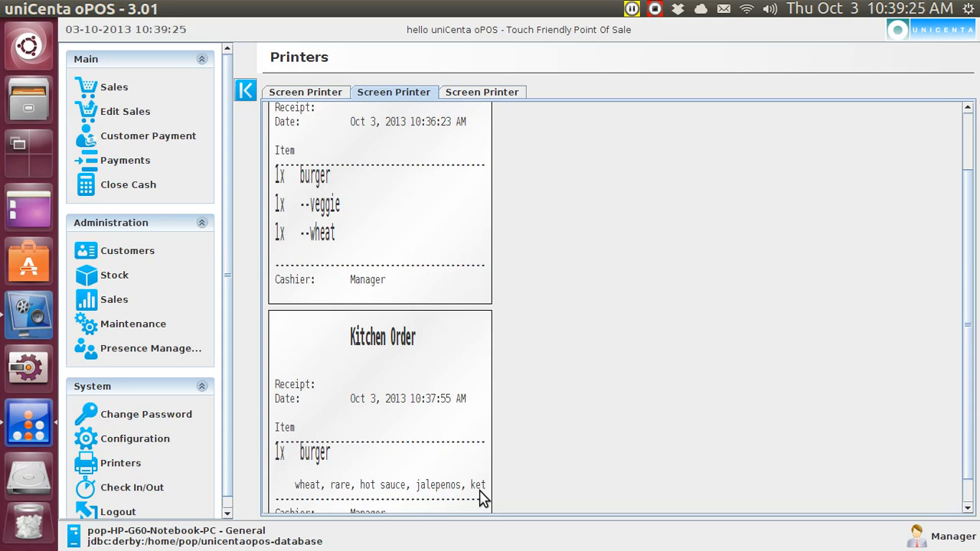
mouse_move(115, 92)
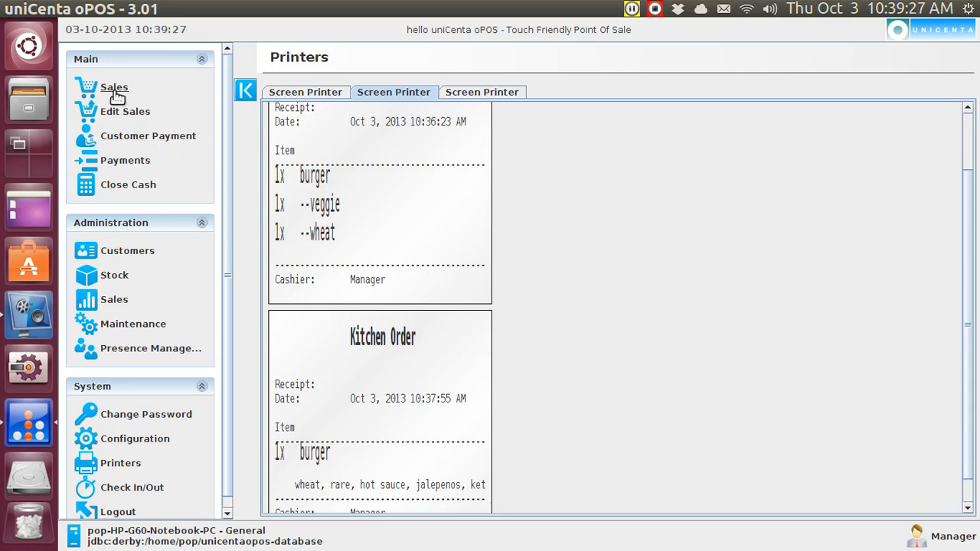
left_click(113, 87)
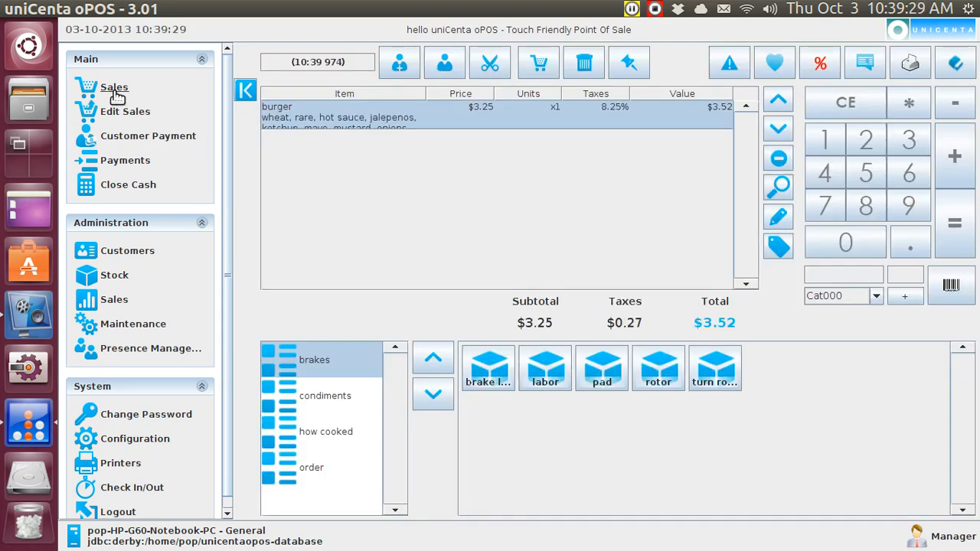
mouse_move(583, 61)
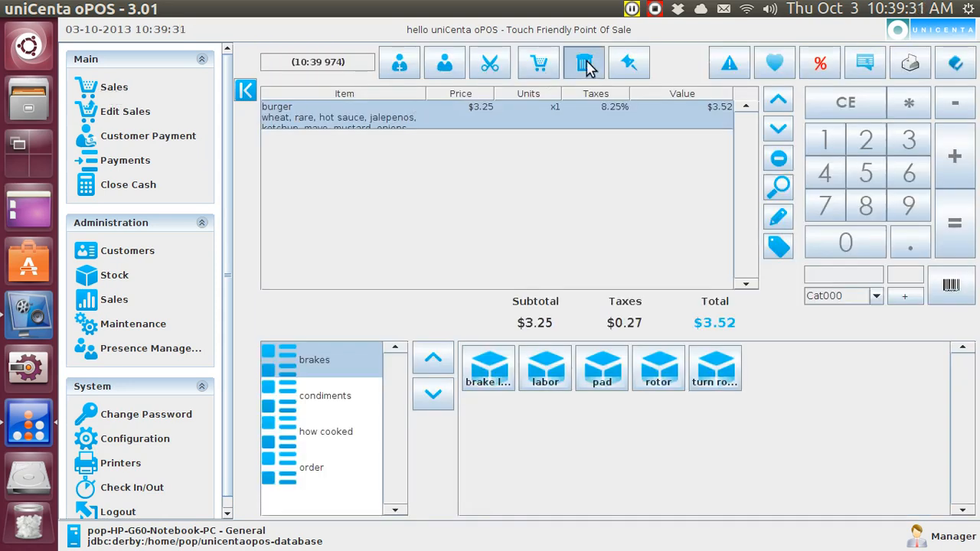
Step: Delete the burger ticket and go to the Stock maintenance page
left_click(583, 61)
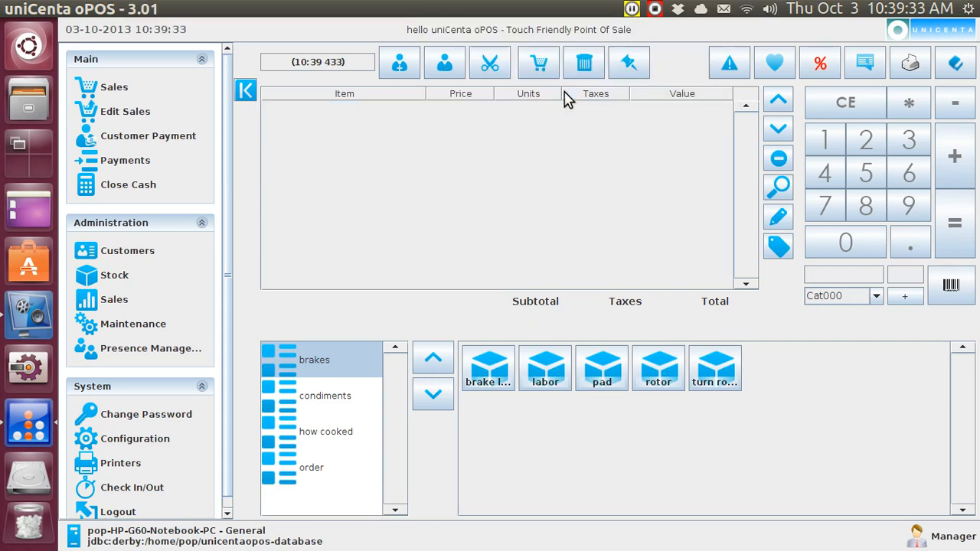
left_click(113, 276)
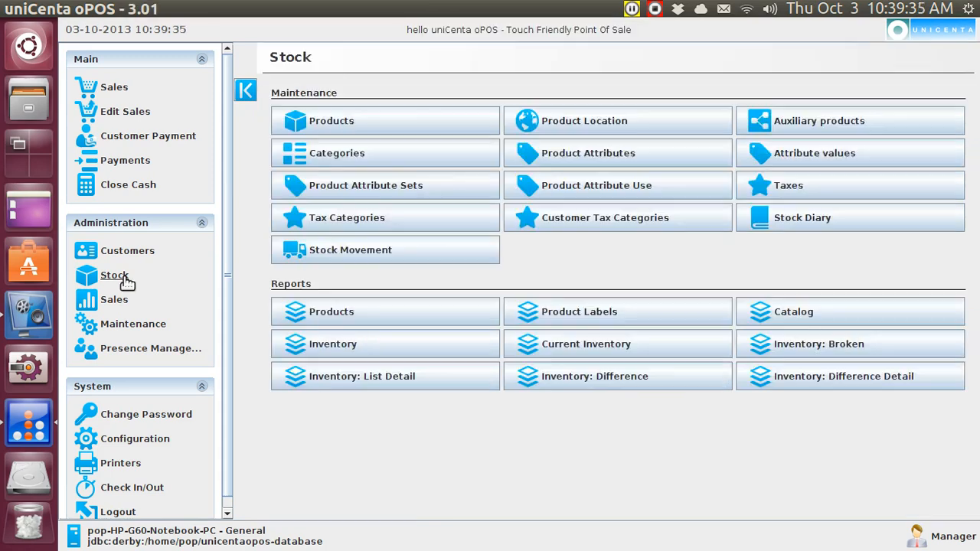
mouse_move(573, 197)
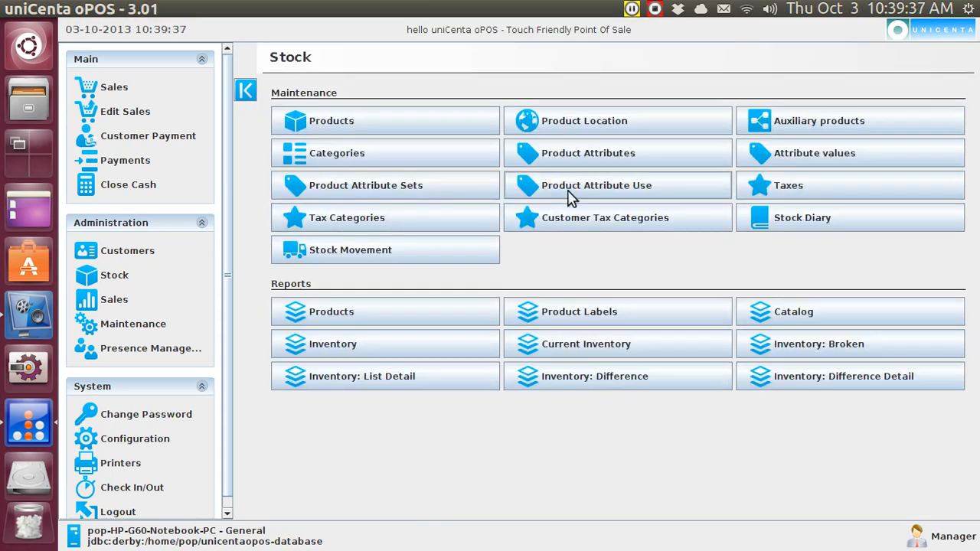
mouse_move(584, 196)
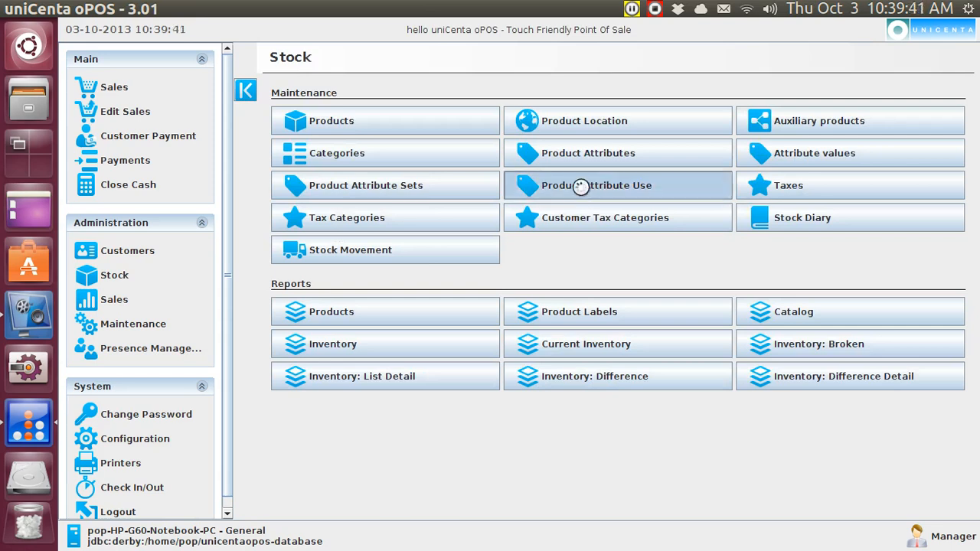
Step: In Product Attribute Use for the bun&condi set, blank the attribute on entry 3, hot sauce
left_click(594, 185)
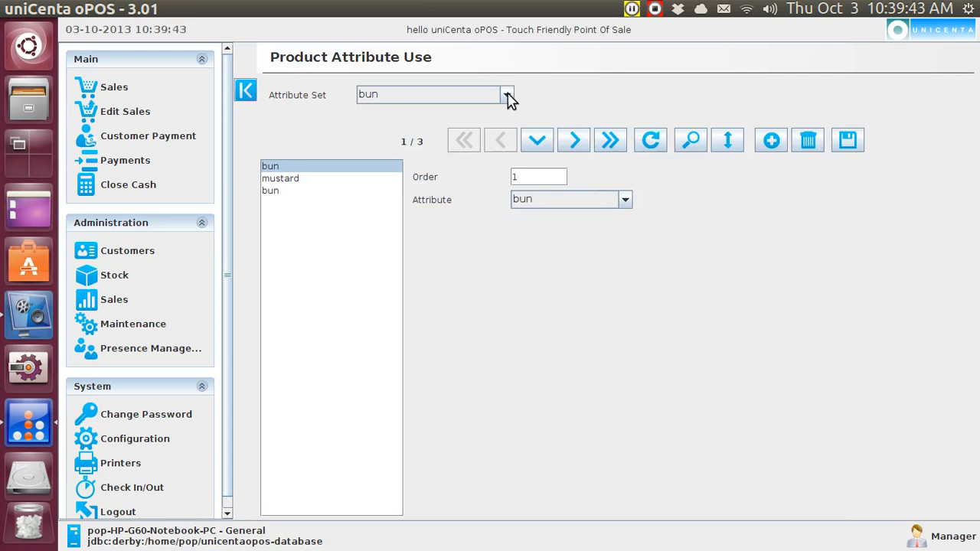
left_click(507, 94)
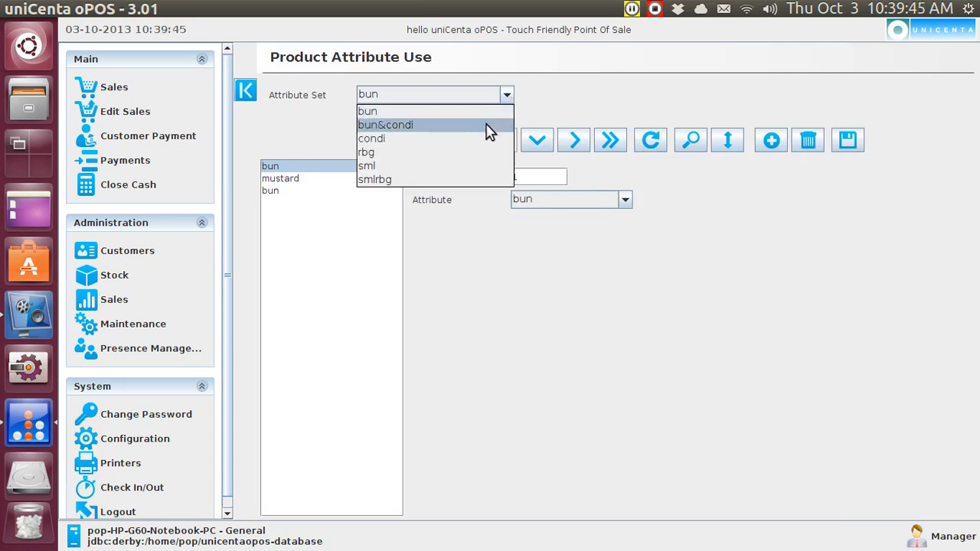
left_click(386, 125)
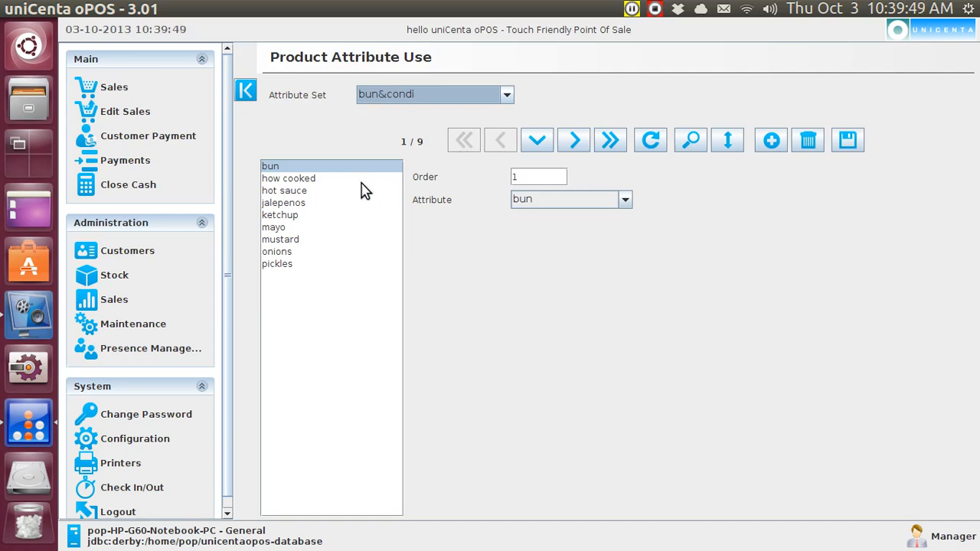
mouse_move(331, 193)
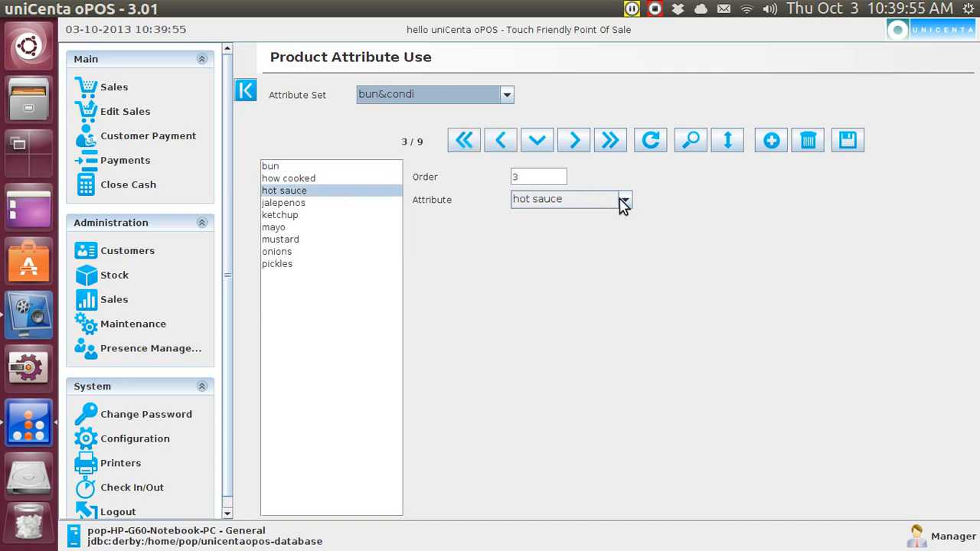
left_click(624, 199)
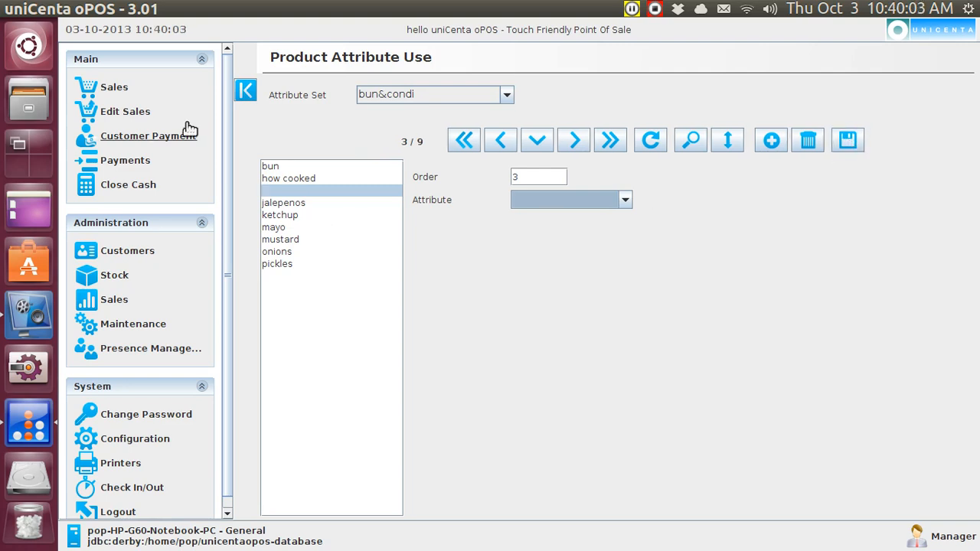
mouse_move(115, 86)
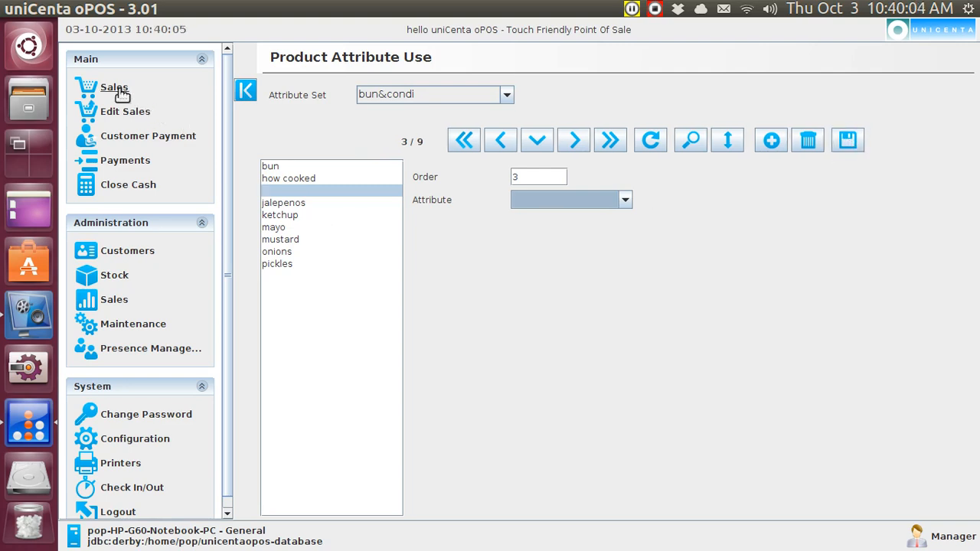
Step: Add a burger at $3.52 to a new ticket and show its bun and condiment options
left_click(113, 85)
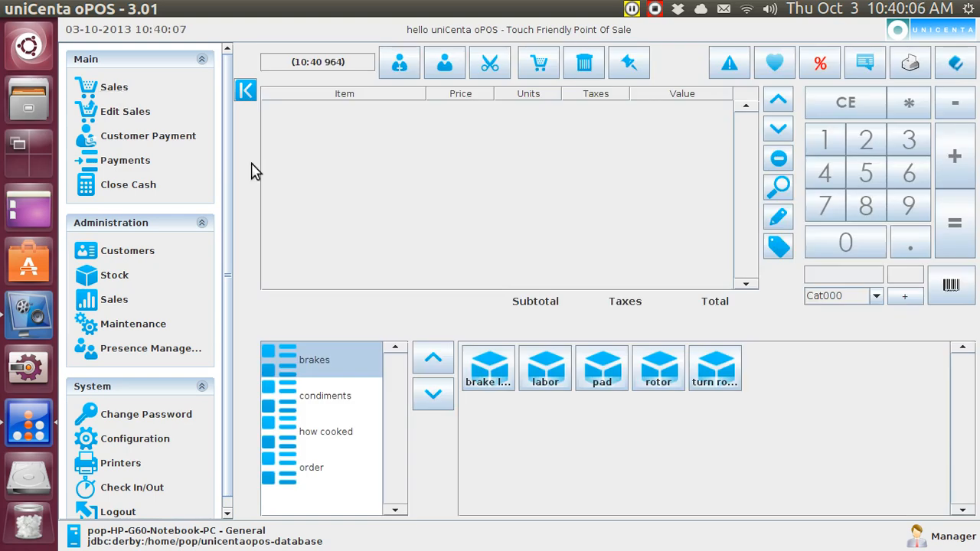
left_click(312, 467)
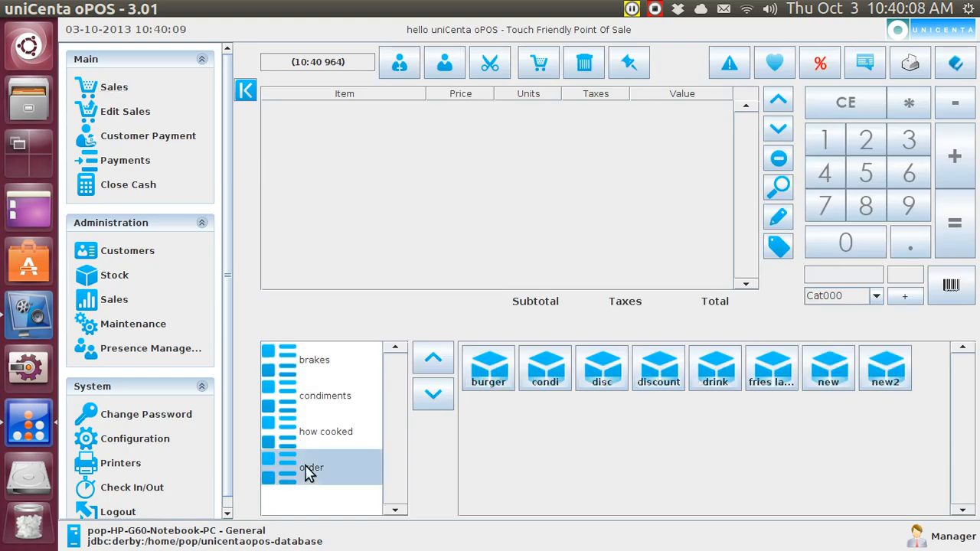
left_click(489, 368)
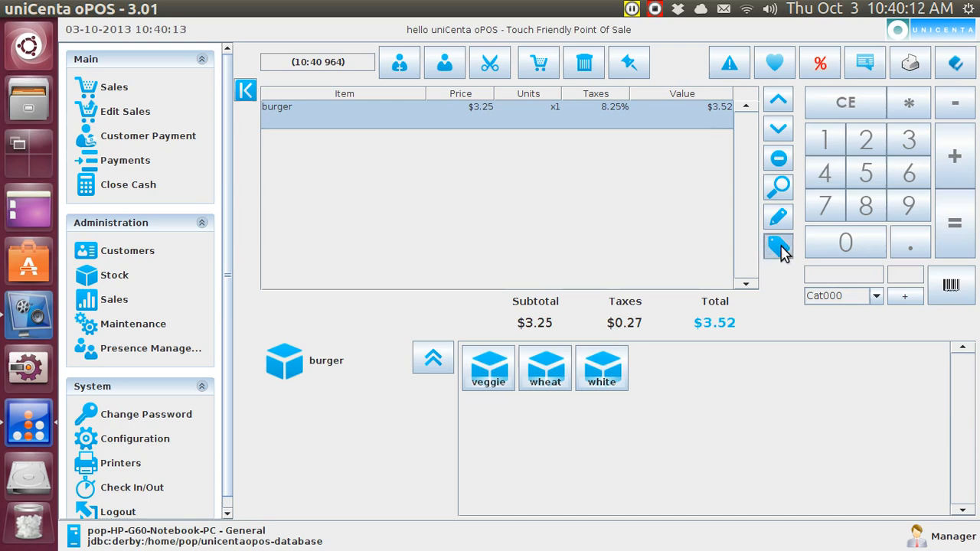
left_click(777, 246)
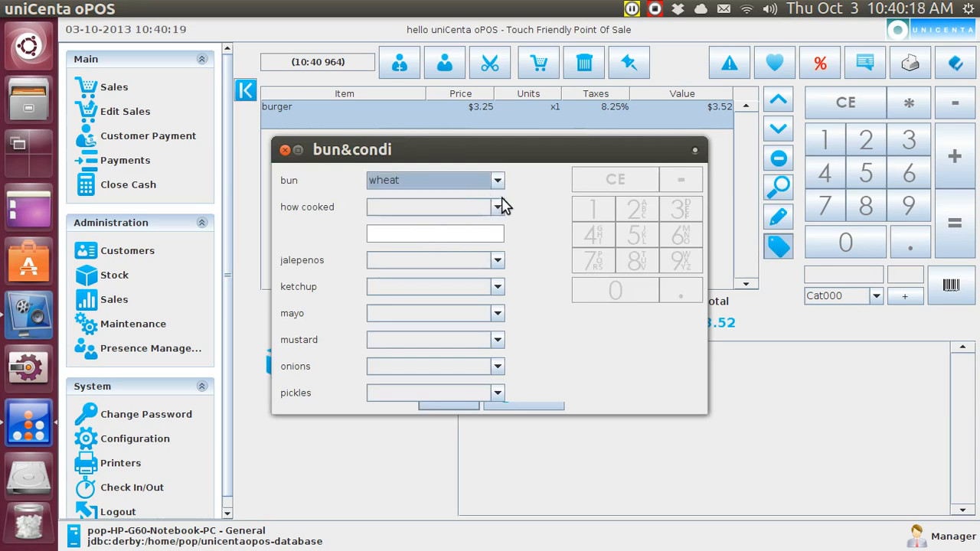
Step: Set the burger to rare with note P, add mayo, and confirm the condiments
left_click(497, 207)
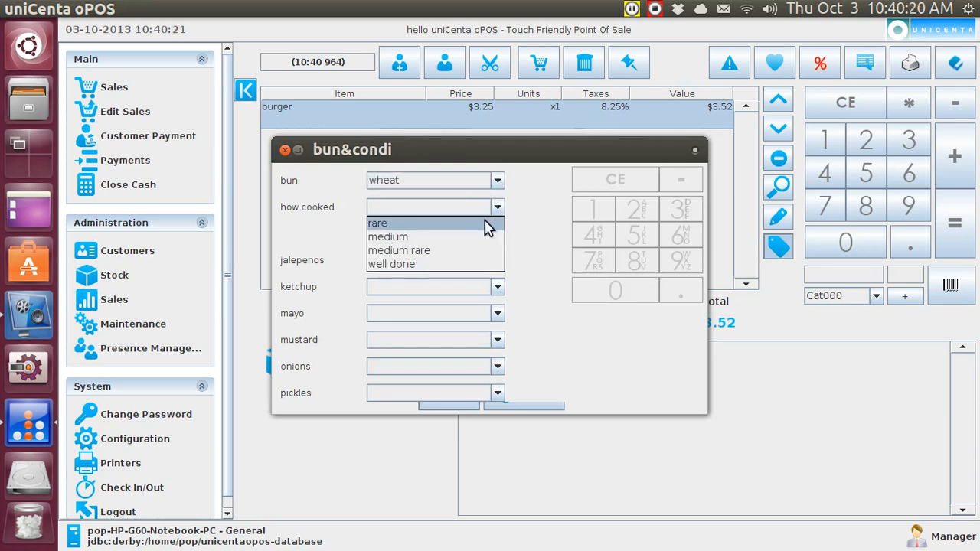
left_click(377, 224)
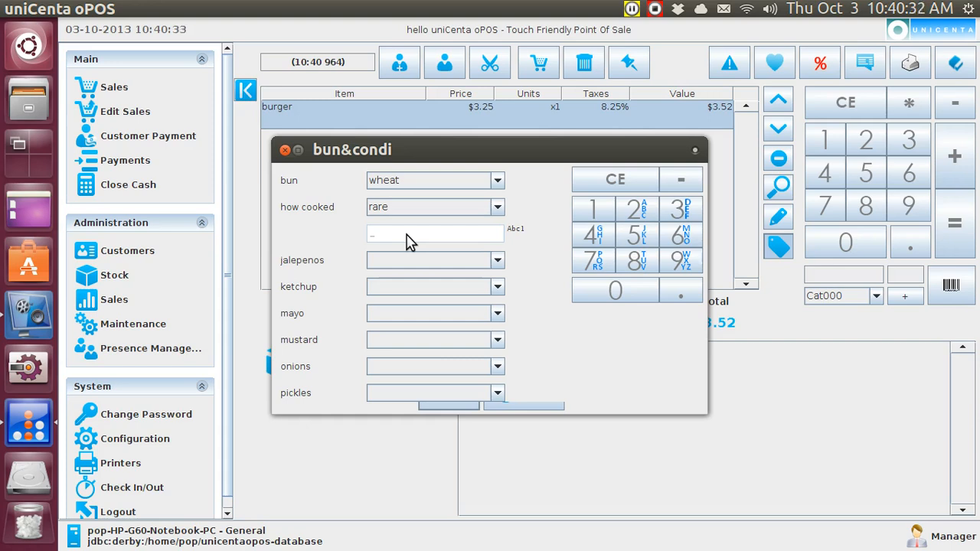
mouse_move(523, 208)
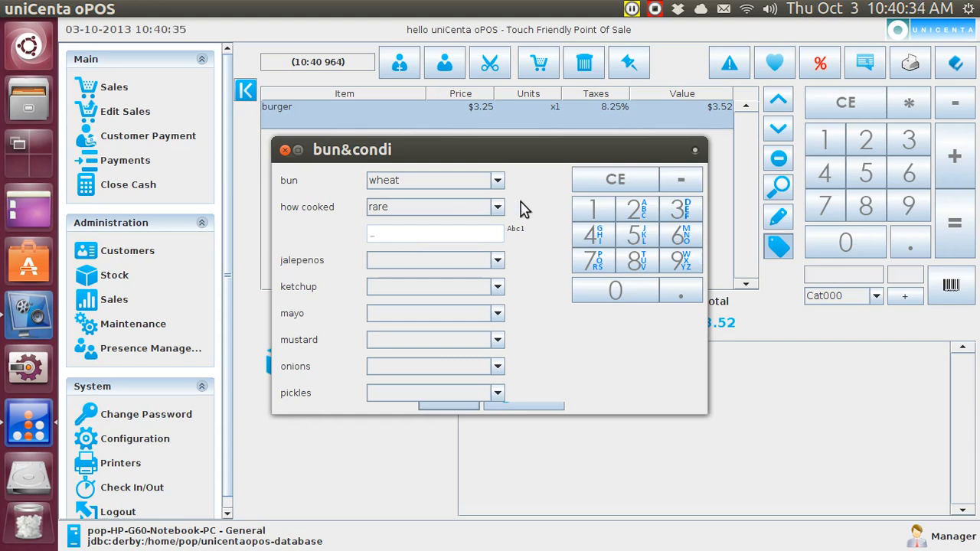
mouse_move(646, 222)
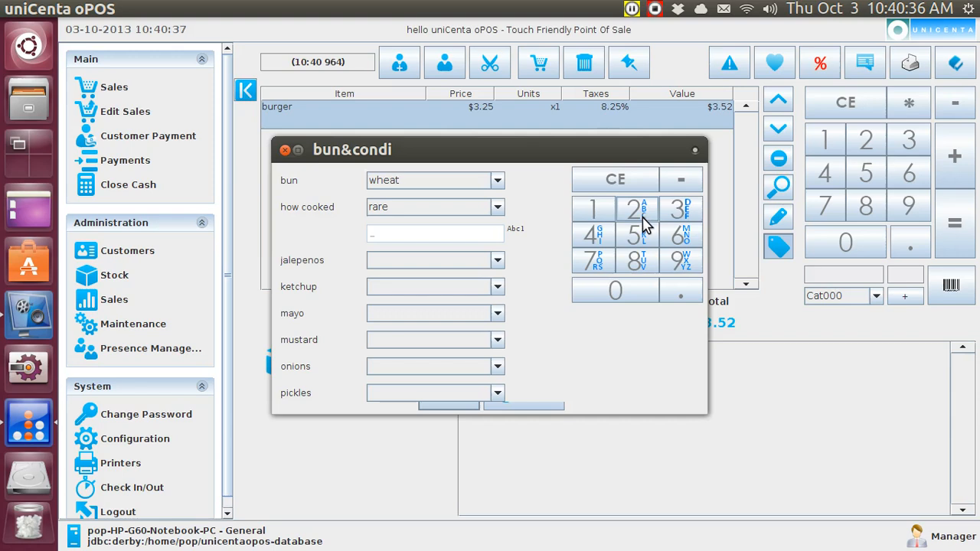
mouse_move(649, 227)
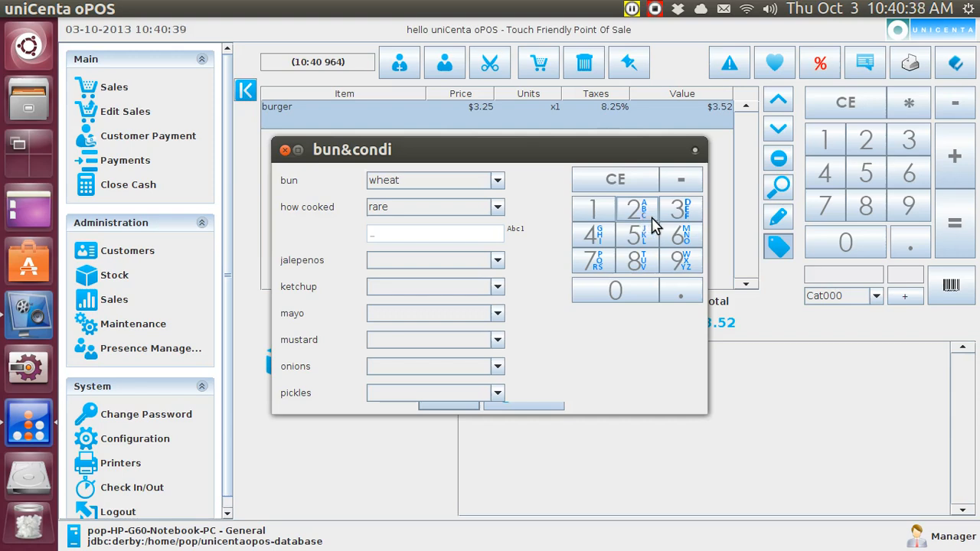
mouse_move(677, 214)
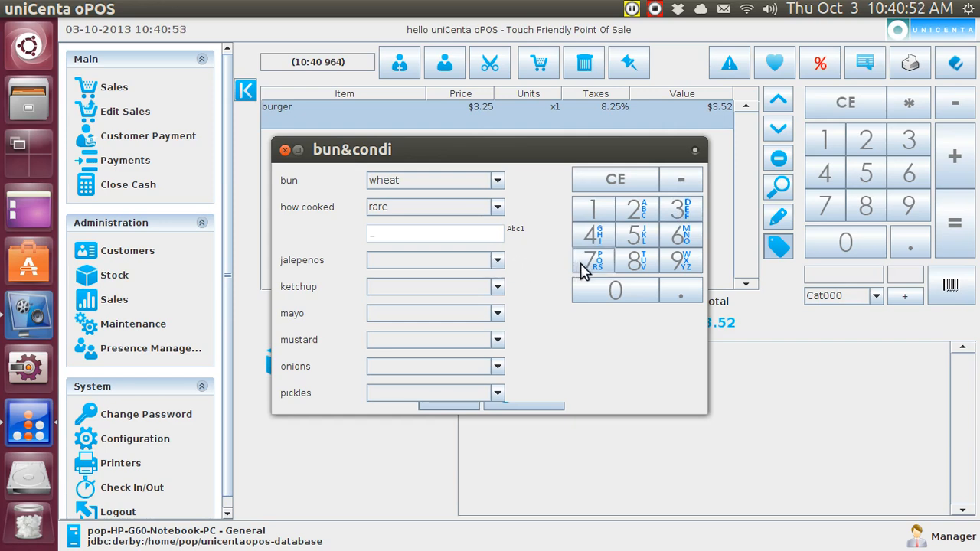
mouse_move(596, 266)
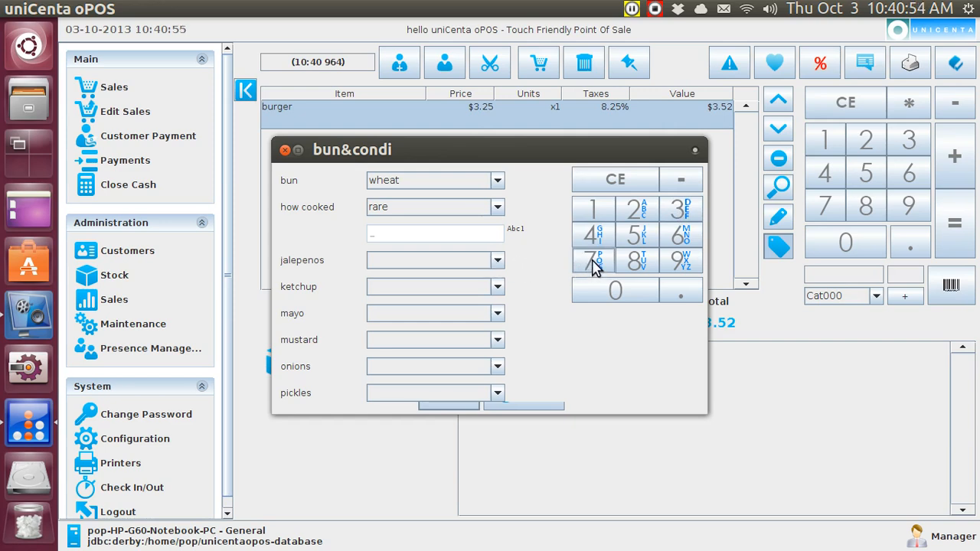
type("Pq")
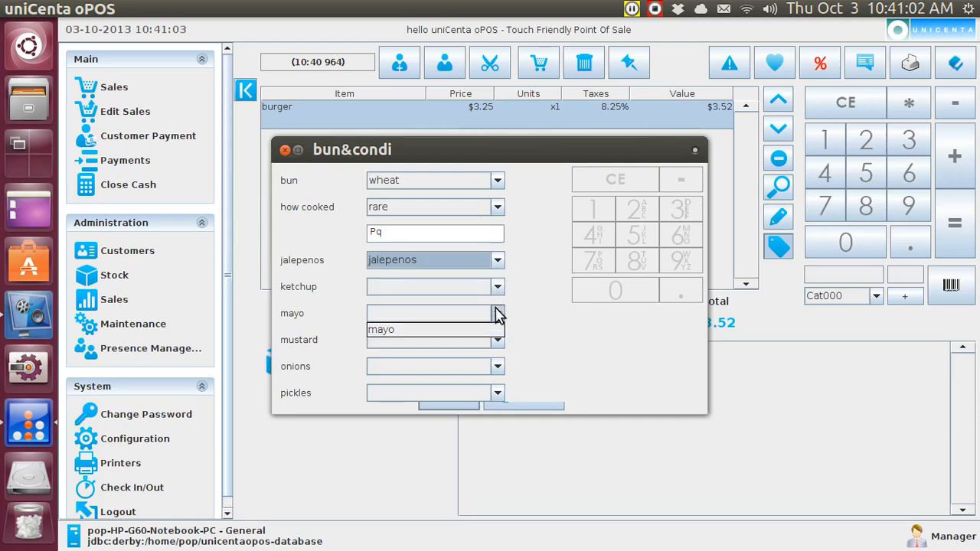
left_click(379, 329)
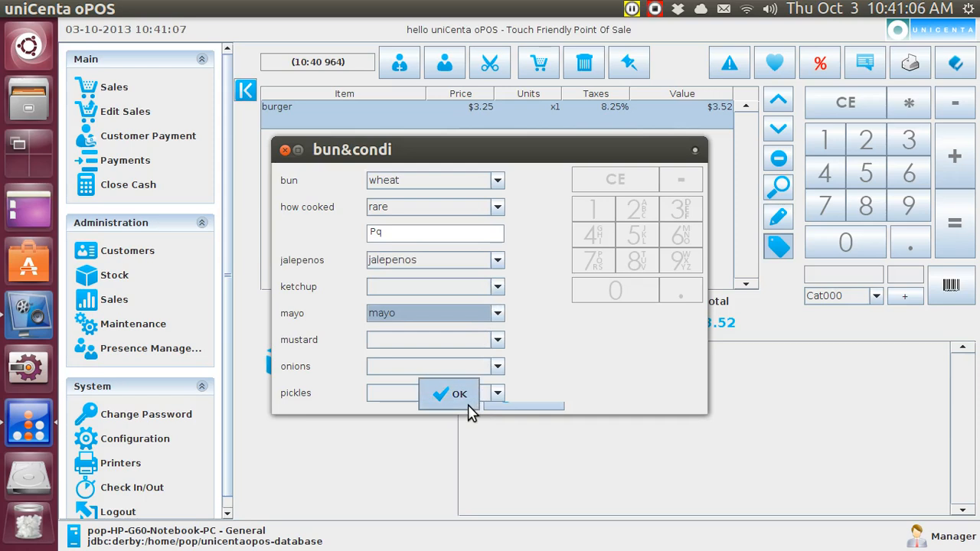
left_click(450, 393)
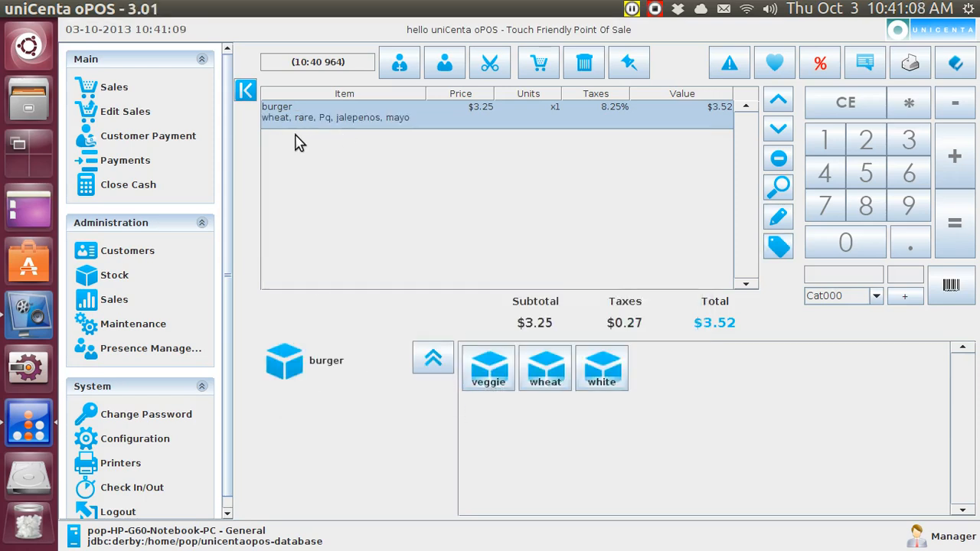
mouse_move(324, 130)
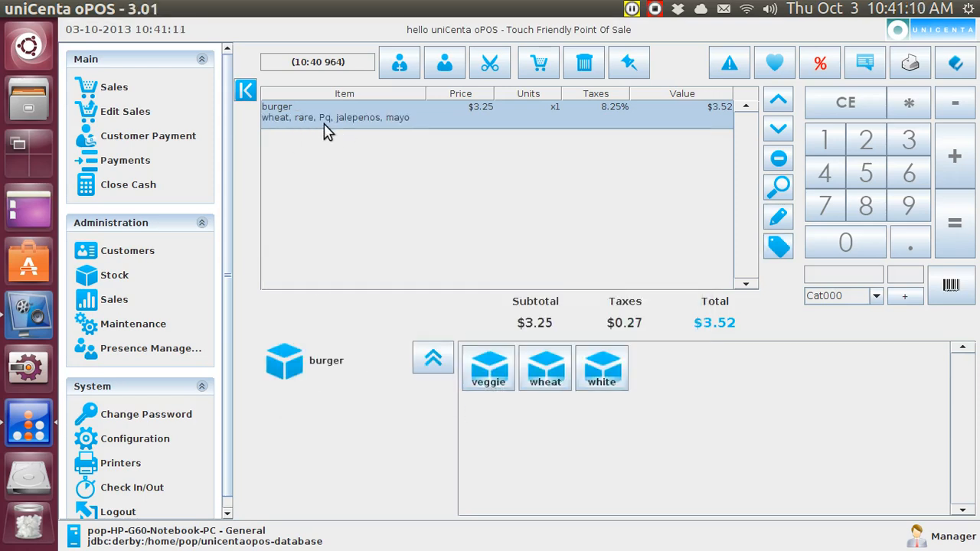
mouse_move(355, 130)
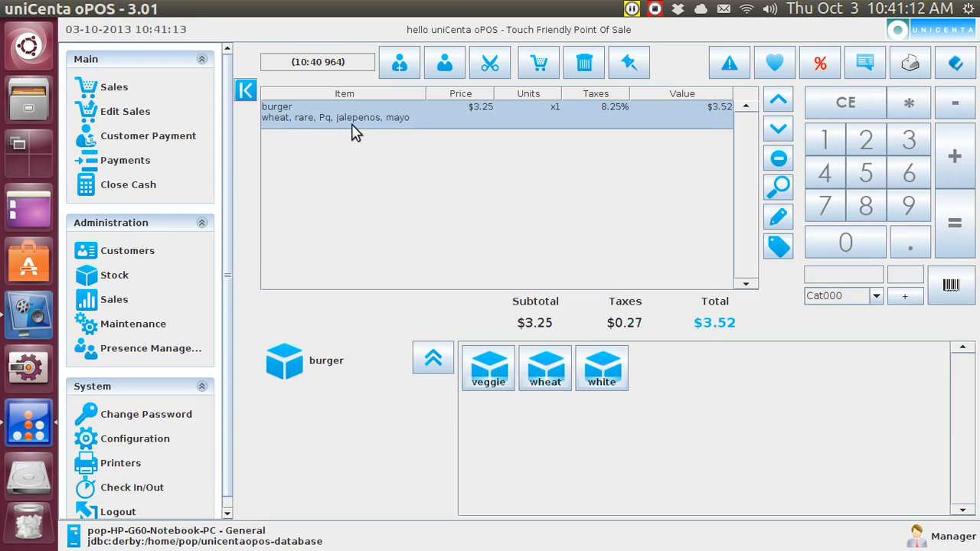
mouse_move(404, 129)
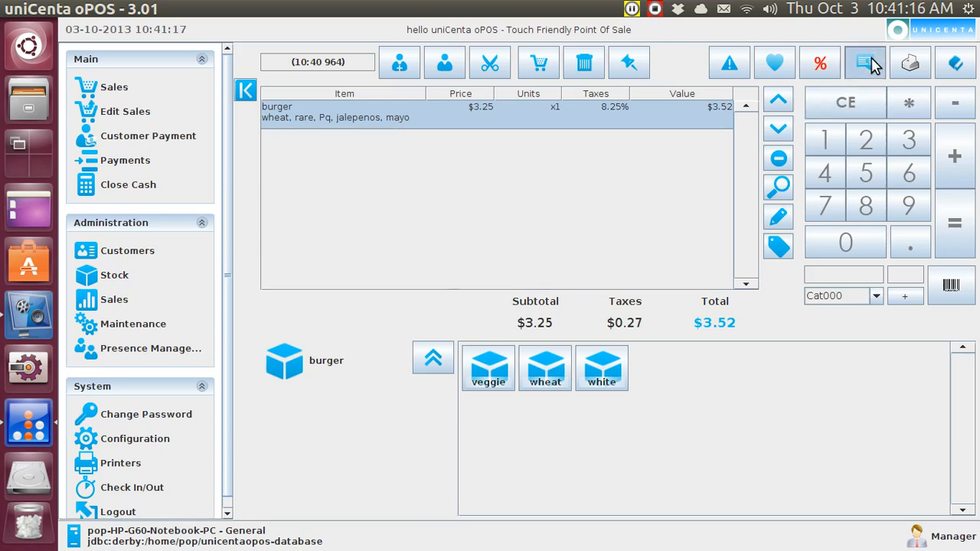
Step: Send the order to the kitchen, view the printed kitchen slip, and return to sales
left_click(865, 63)
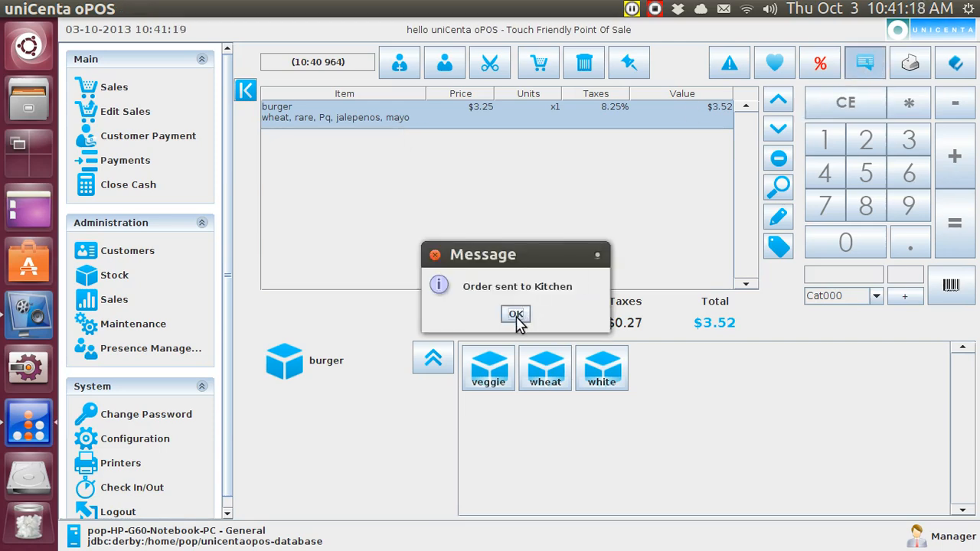
left_click(515, 316)
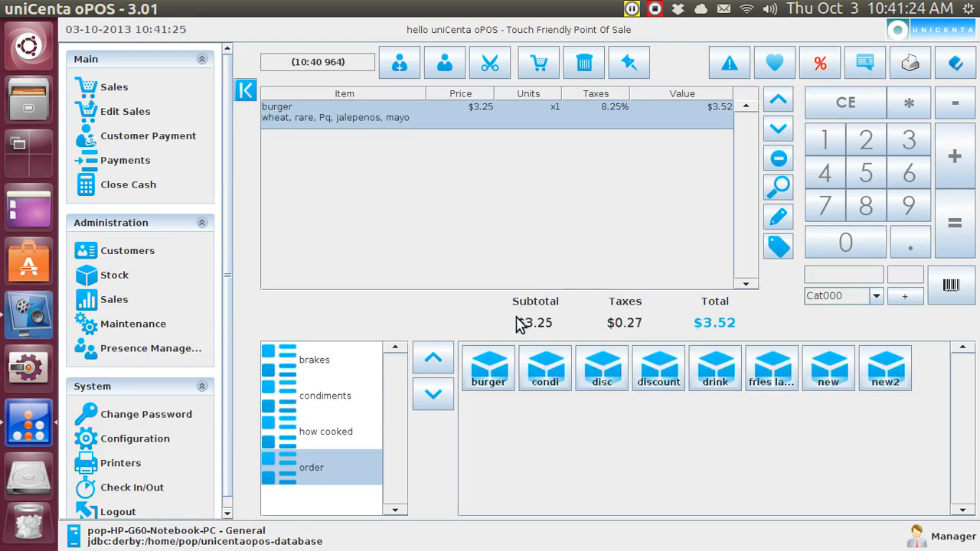
mouse_move(134, 438)
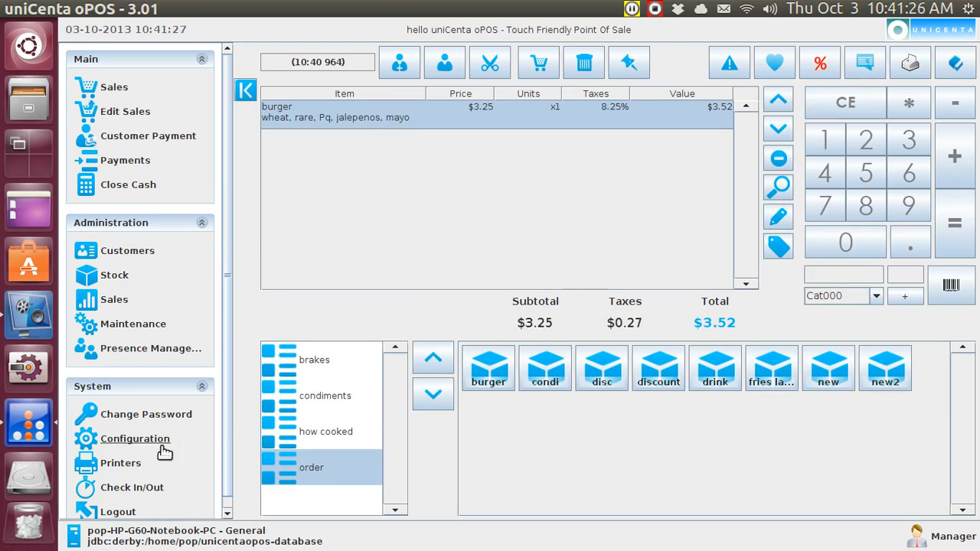
left_click(119, 462)
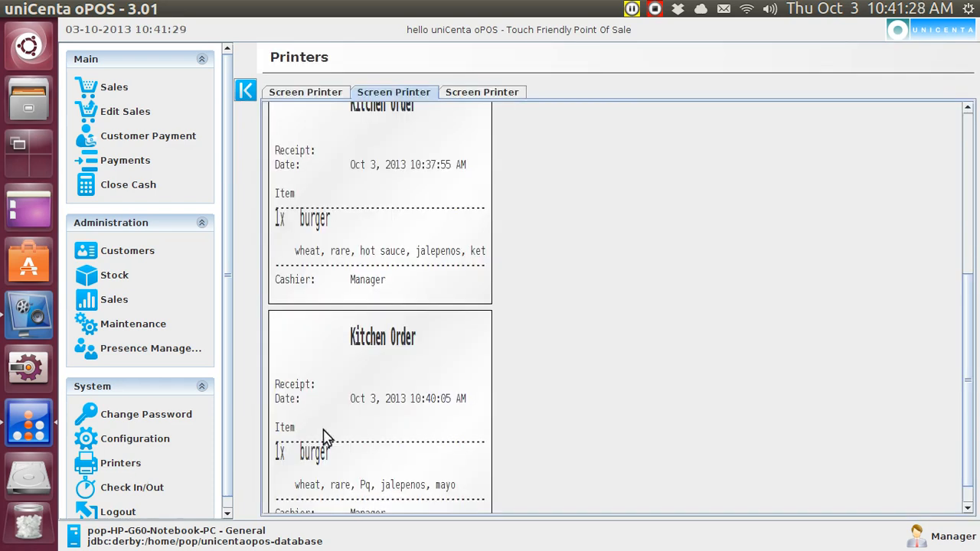
mouse_move(360, 498)
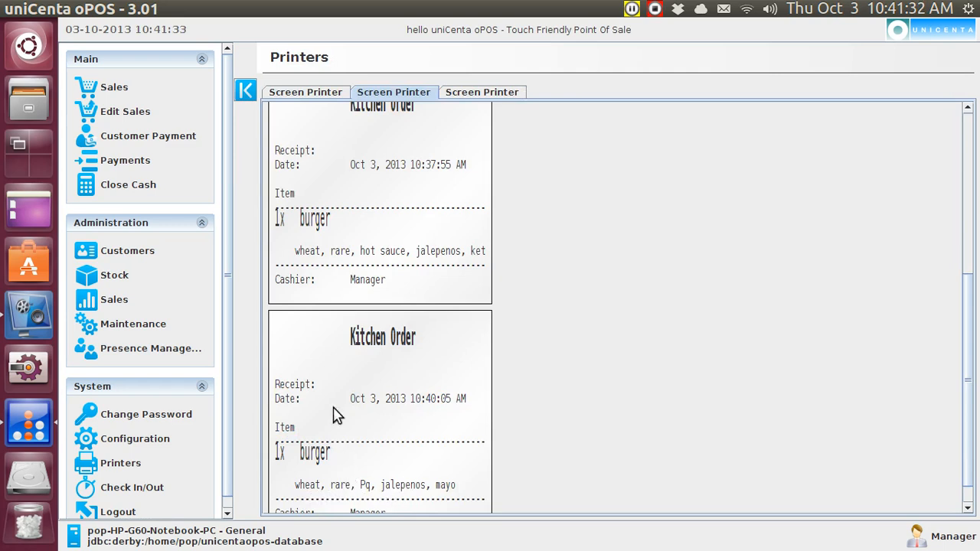
left_click(114, 88)
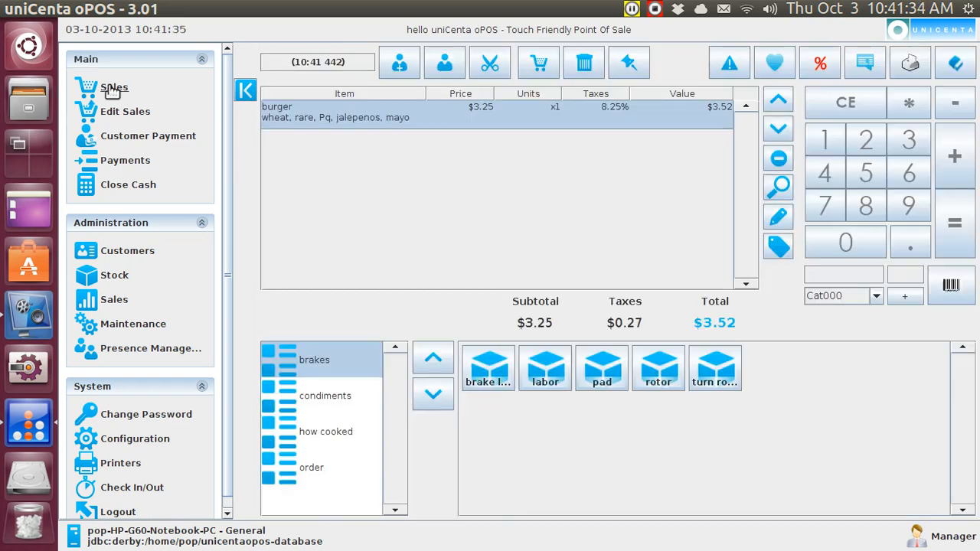
mouse_move(511, 169)
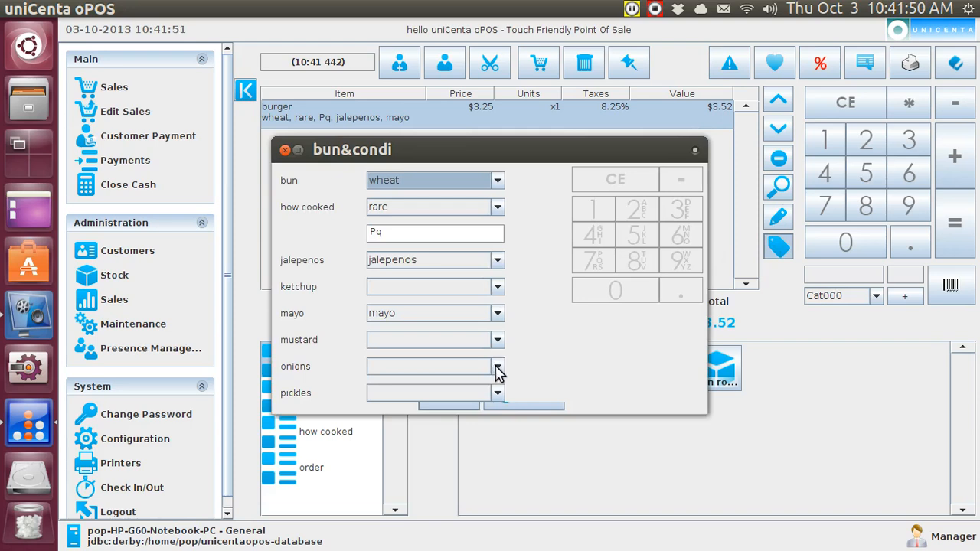
Step: Add onions to the burger and dismiss the 'Nothing to Send' warning on resend
left_click(497, 366)
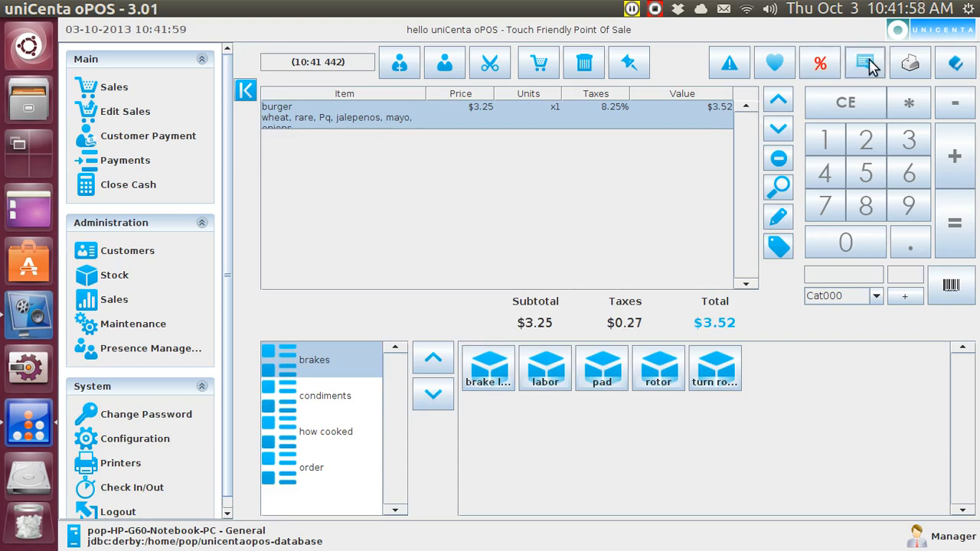
left_click(863, 63)
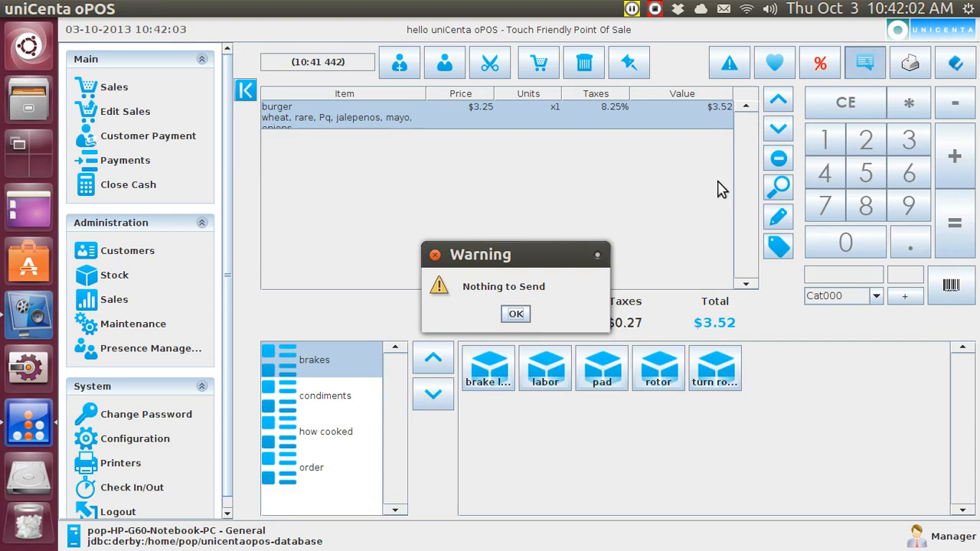
left_click(515, 313)
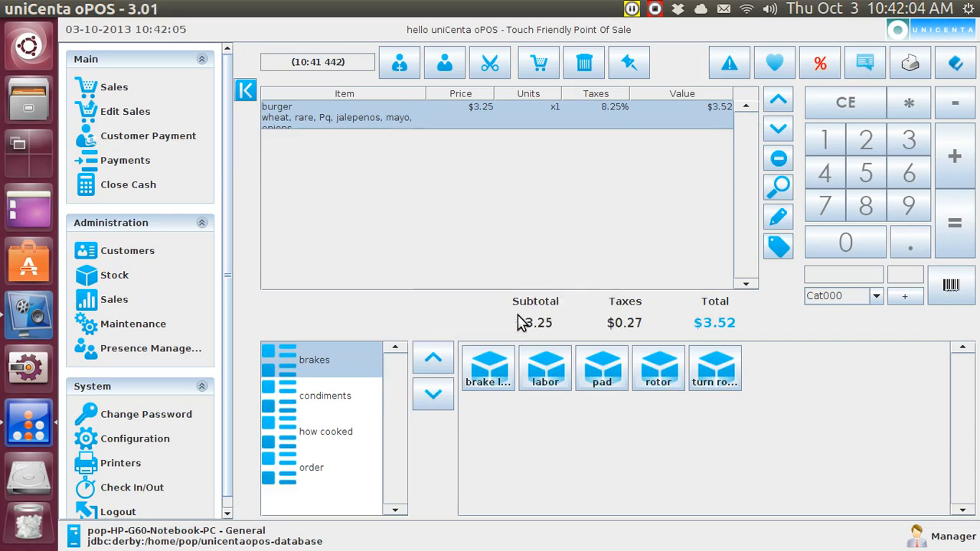